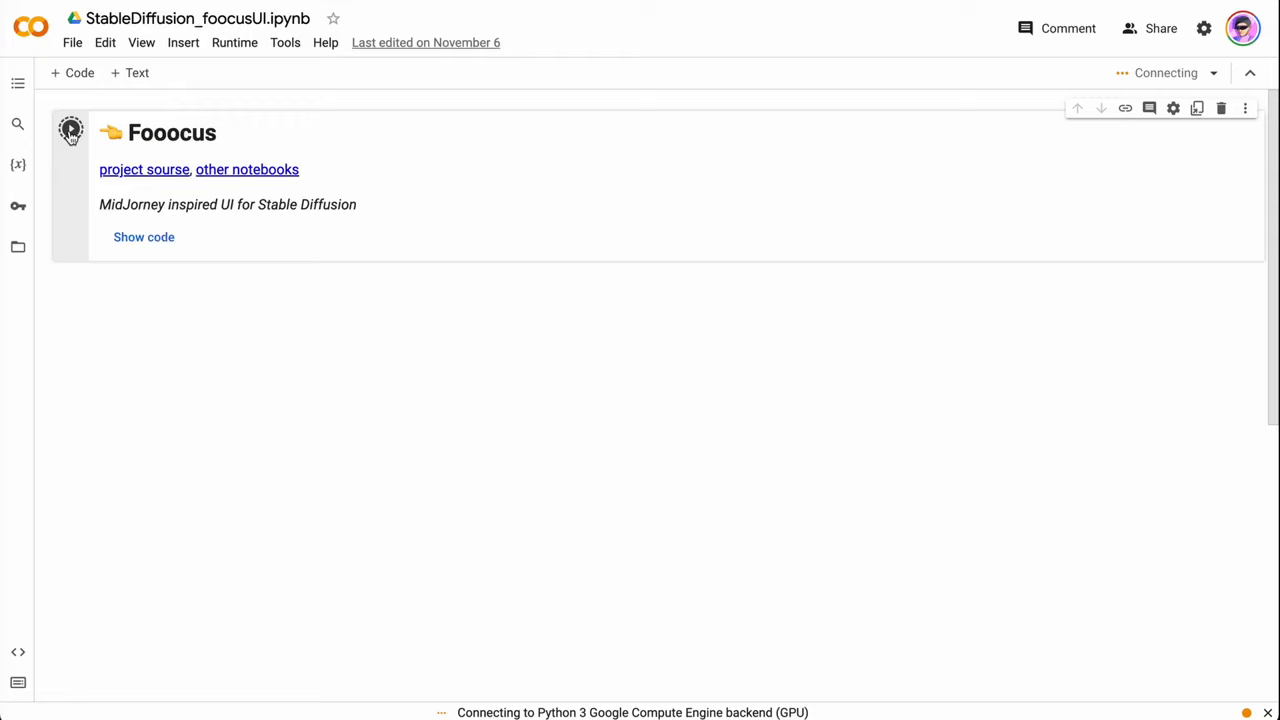
- Run the Fooocus launch cell in Colab and scroll down to follow its setup output
{"action": "left_click", "coordinate": [70, 131]}
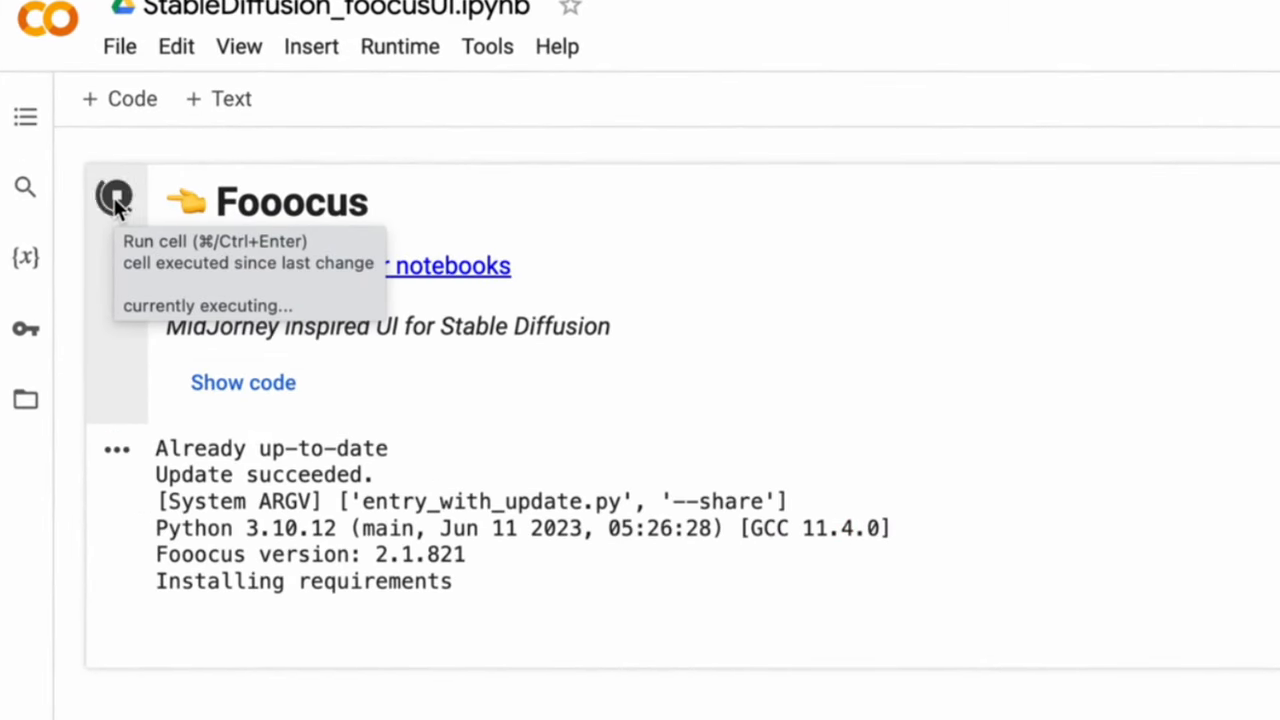
{"action": "scroll", "scroll_direction": "down", "scroll_amount": 3}
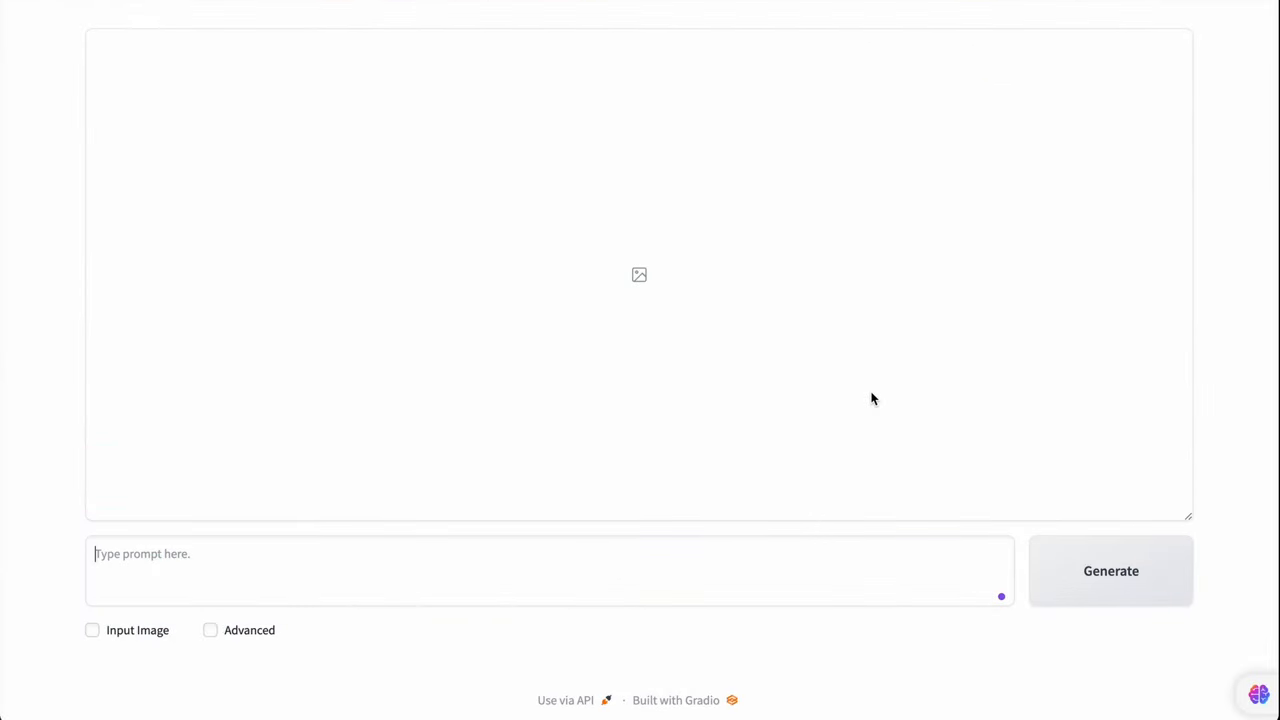
{"action": "mouse_move", "coordinate": [215, 579]}
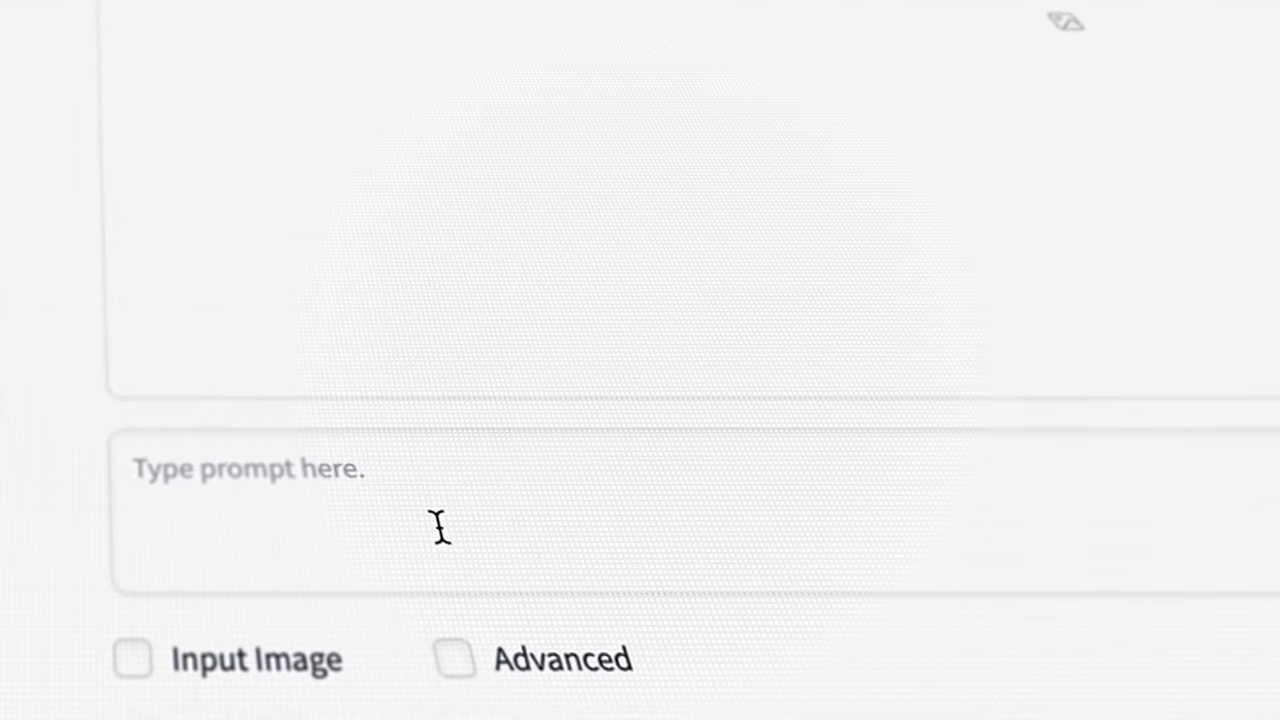
- Generate two images from 'a cat', then enlarge and close the second tabby image
{"action": "type", "text": "a cat"}
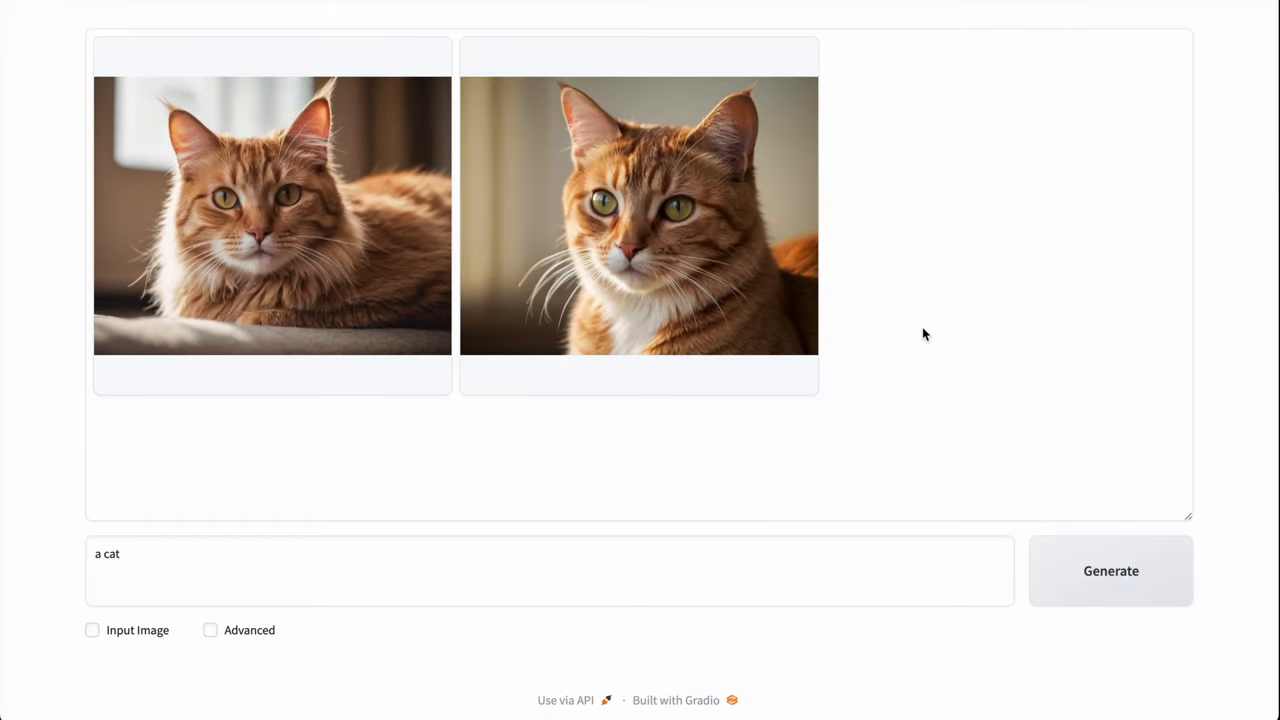
{"action": "left_click", "coordinate": [636, 215]}
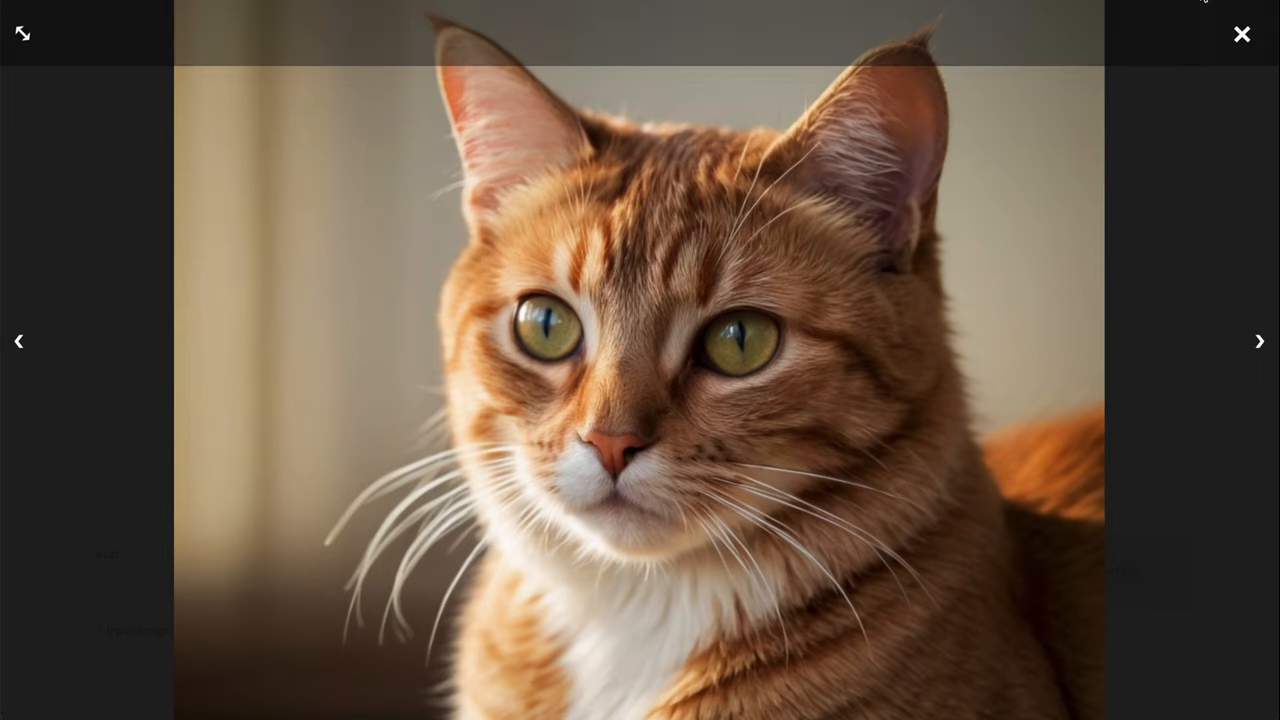
{"action": "left_click", "coordinate": [1242, 33]}
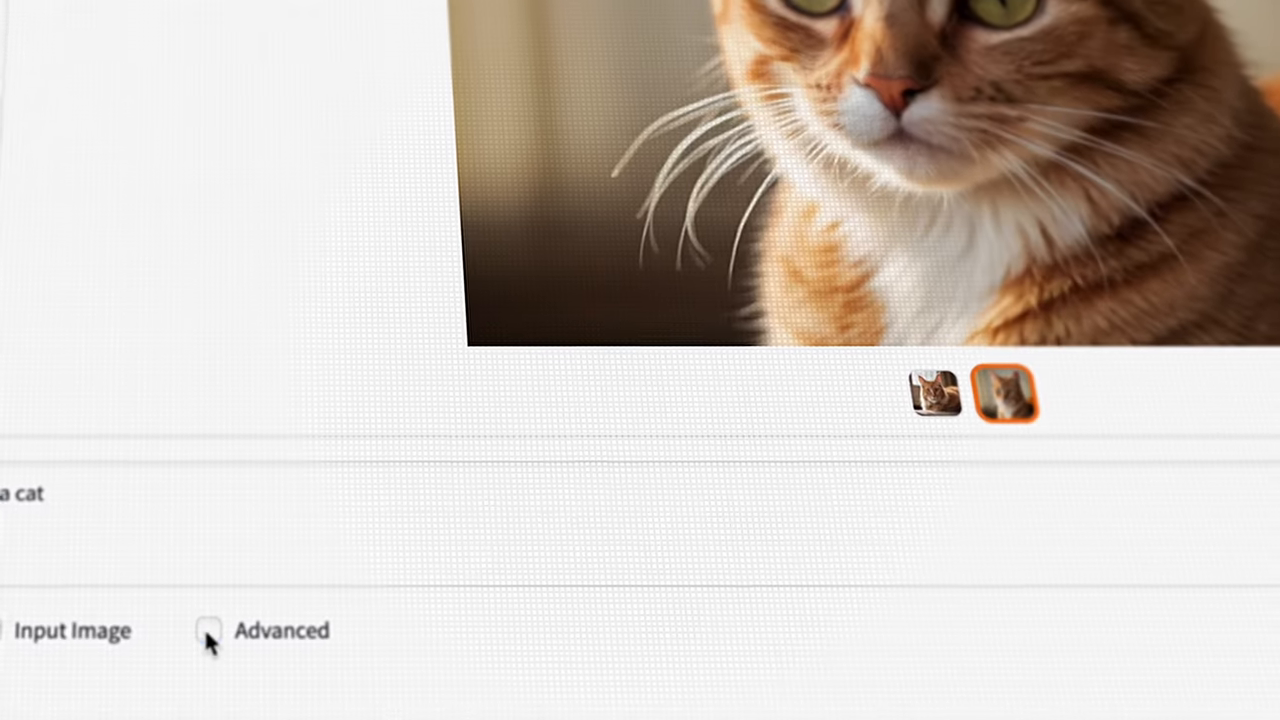
- Use Extreme Speed, one image and fixed seed 69, then generate
{"action": "left_click", "coordinate": [209, 631]}
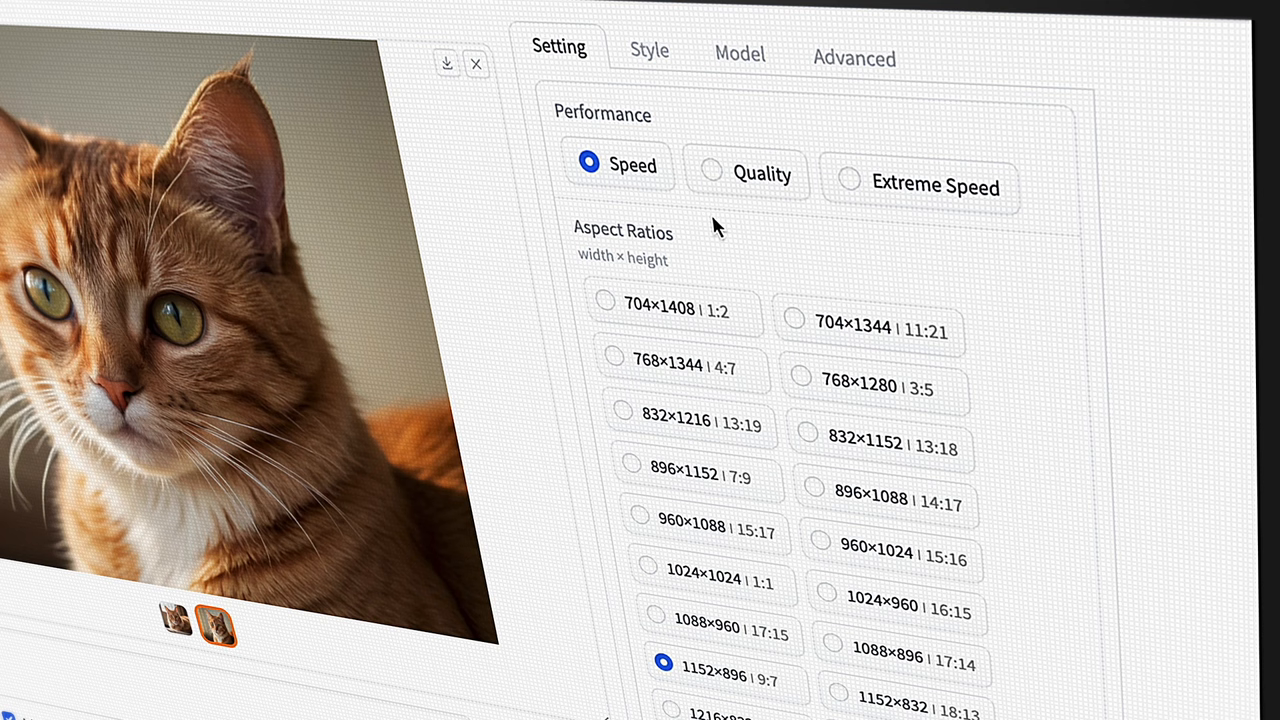
{"action": "mouse_move", "coordinate": [914, 254]}
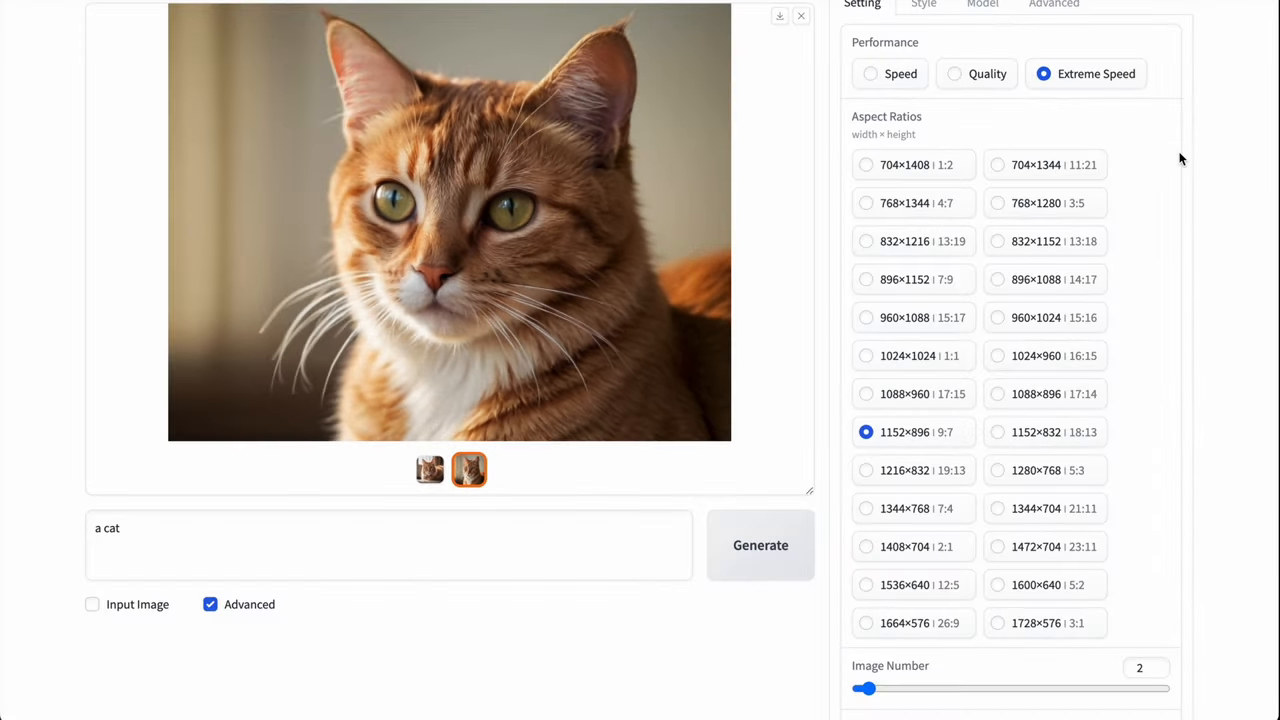
{"action": "scroll", "scroll_direction": "down", "scroll_amount": 3}
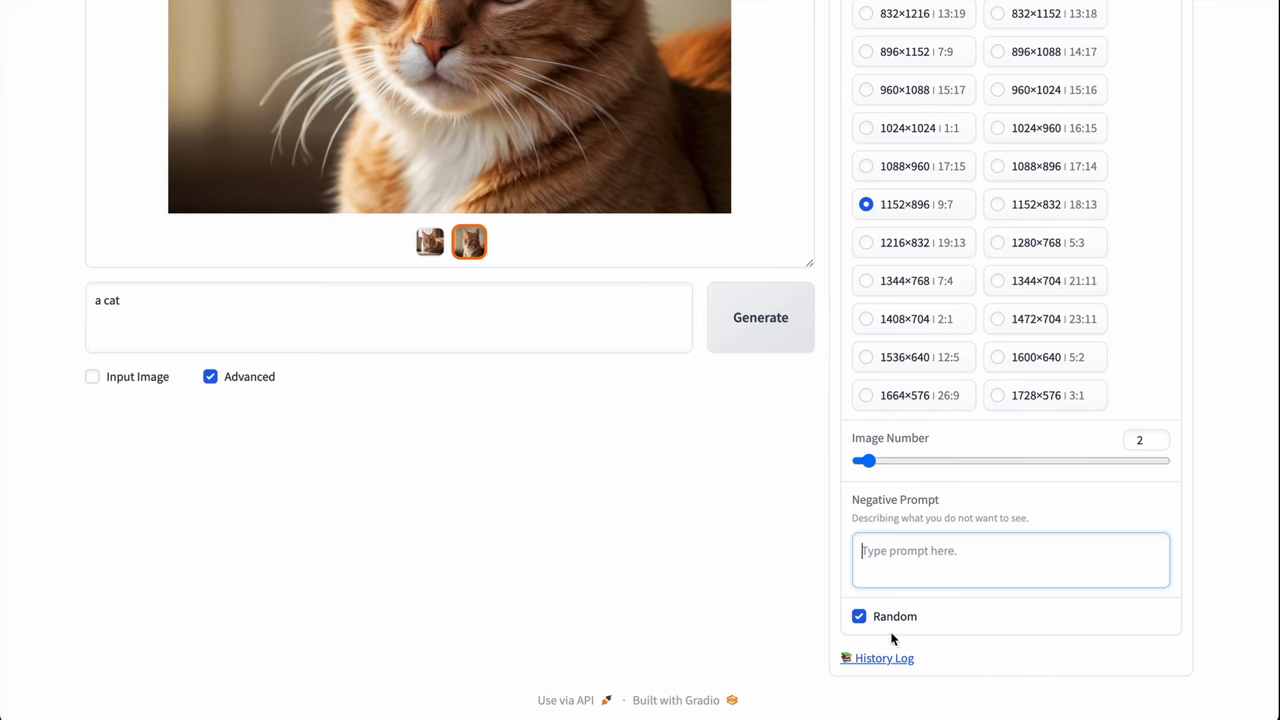
{"action": "left_click", "coordinate": [857, 616]}
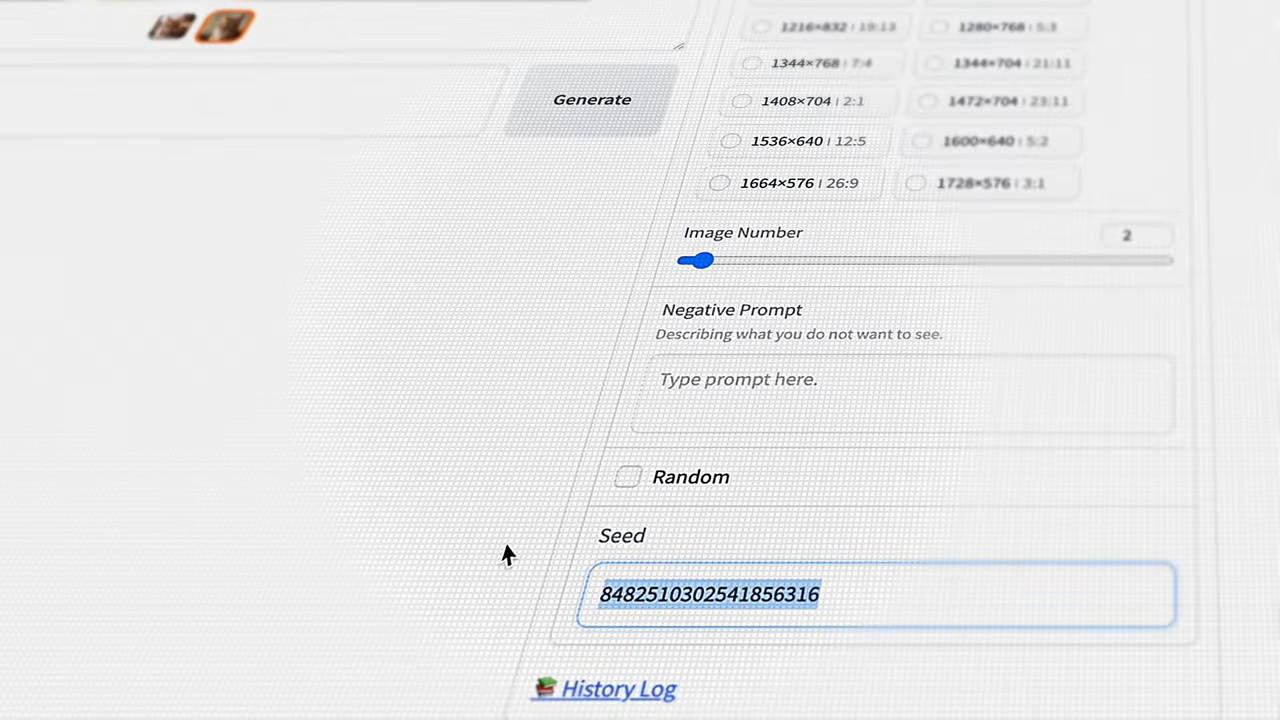
{"action": "left_click", "coordinate": [828, 595]}
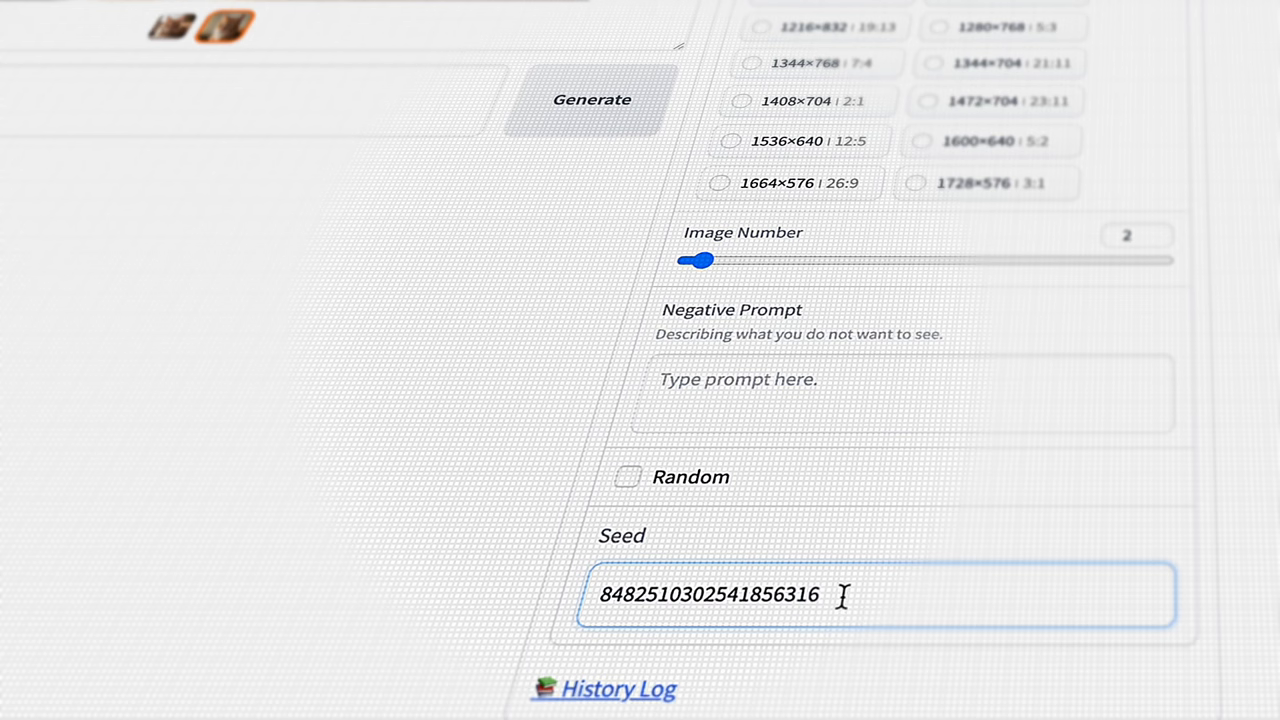
{"action": "type", "text": "69"}
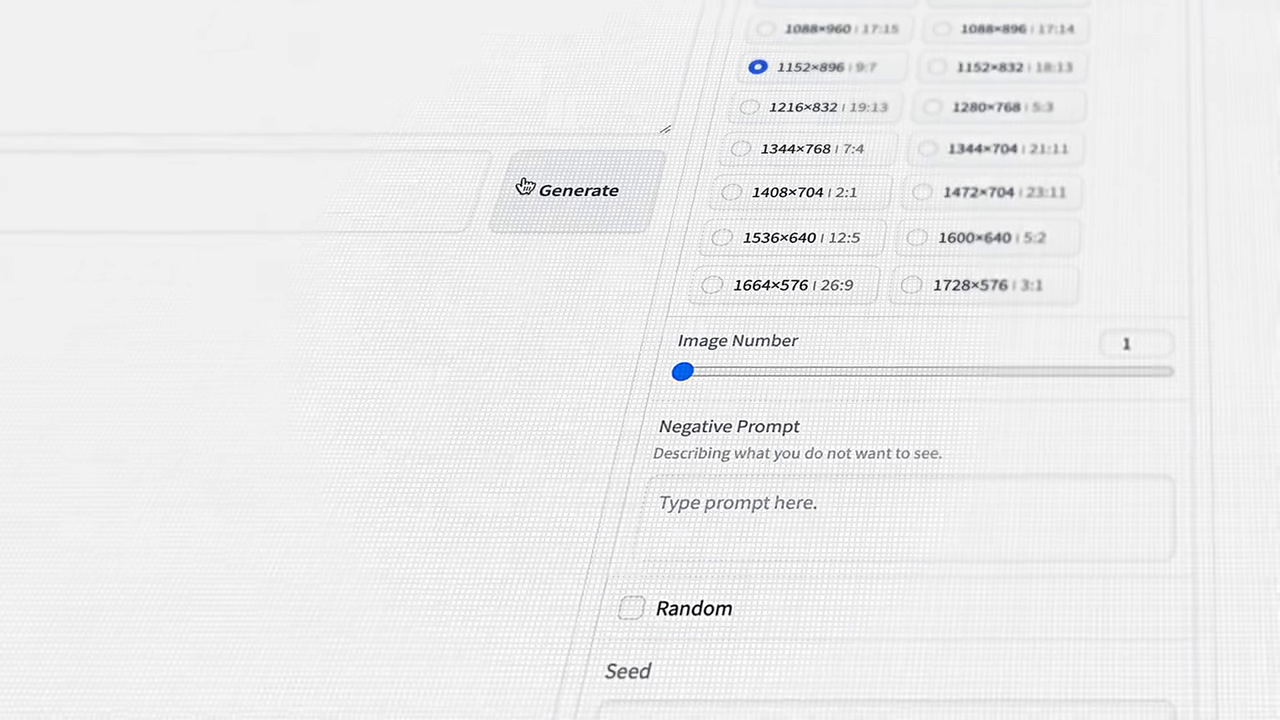
{"action": "left_click", "coordinate": [572, 190]}
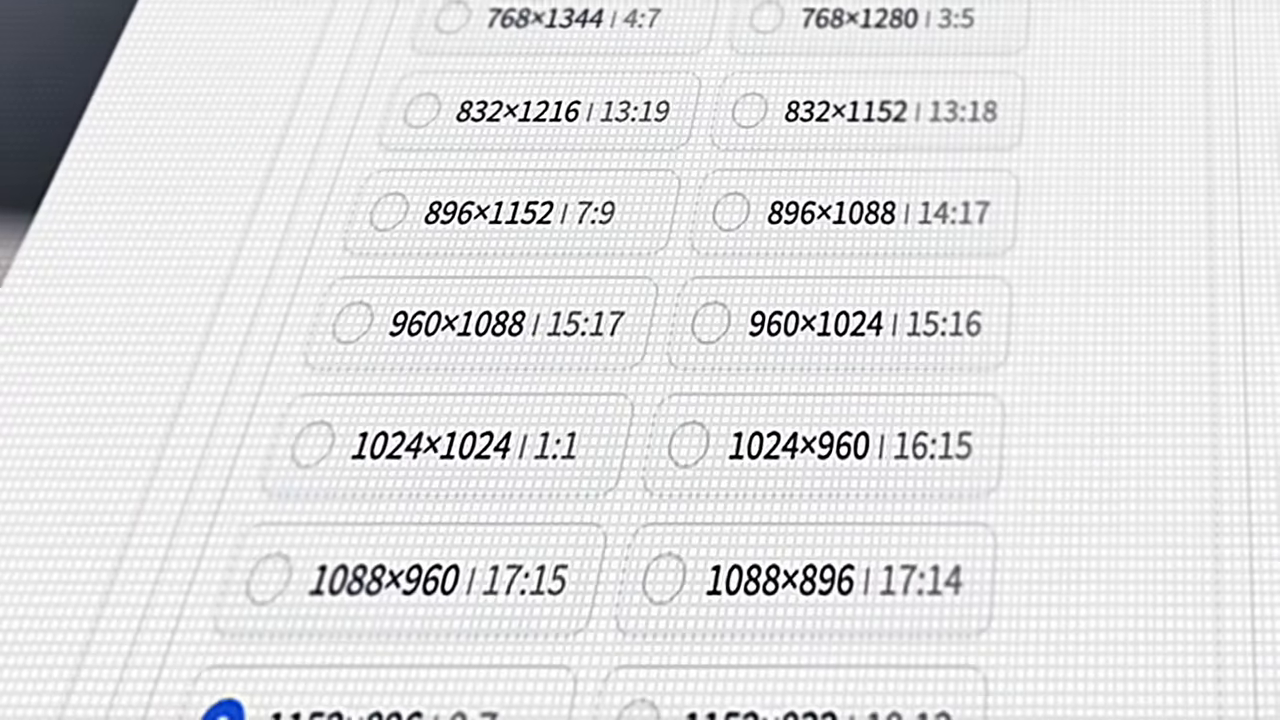
- View the pixel-art cat wearing a top hat as a full-size preview
{"action": "scroll", "scroll_direction": "down", "scroll_amount": 3}
{"action": "type", "text": "a cat with a hat in pixel ar"}
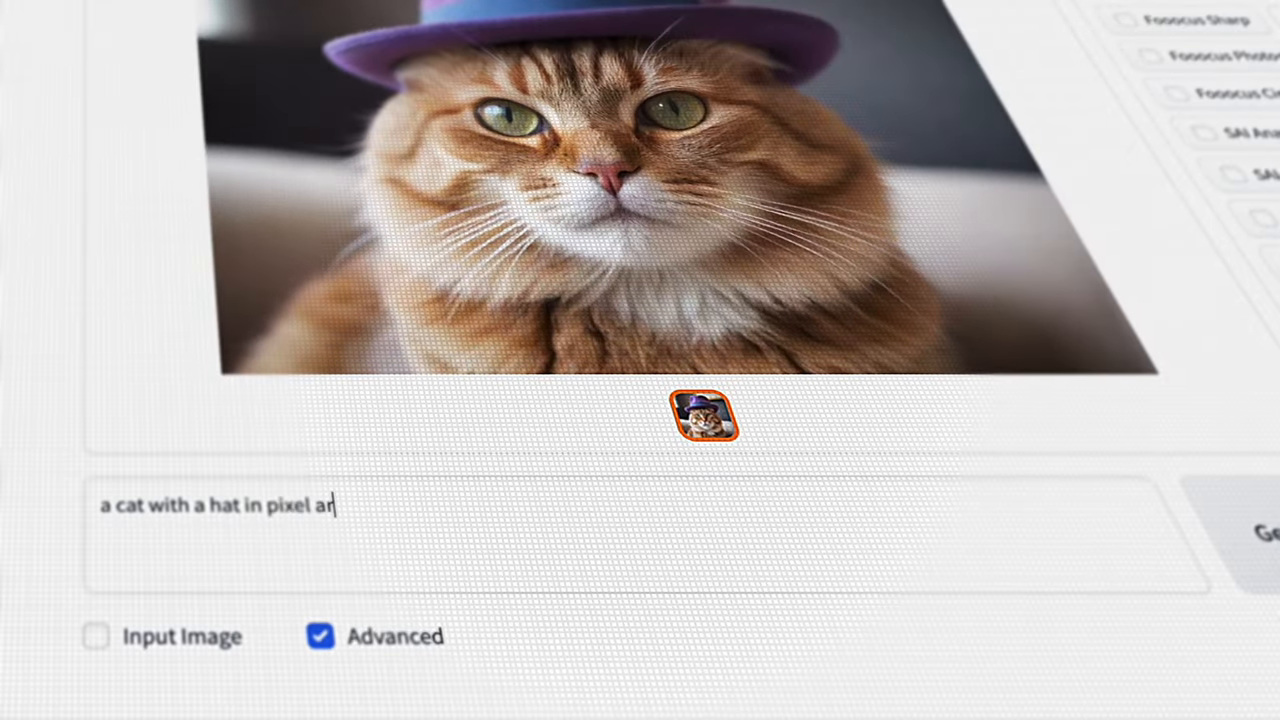
{"action": "left_click", "coordinate": [702, 427]}
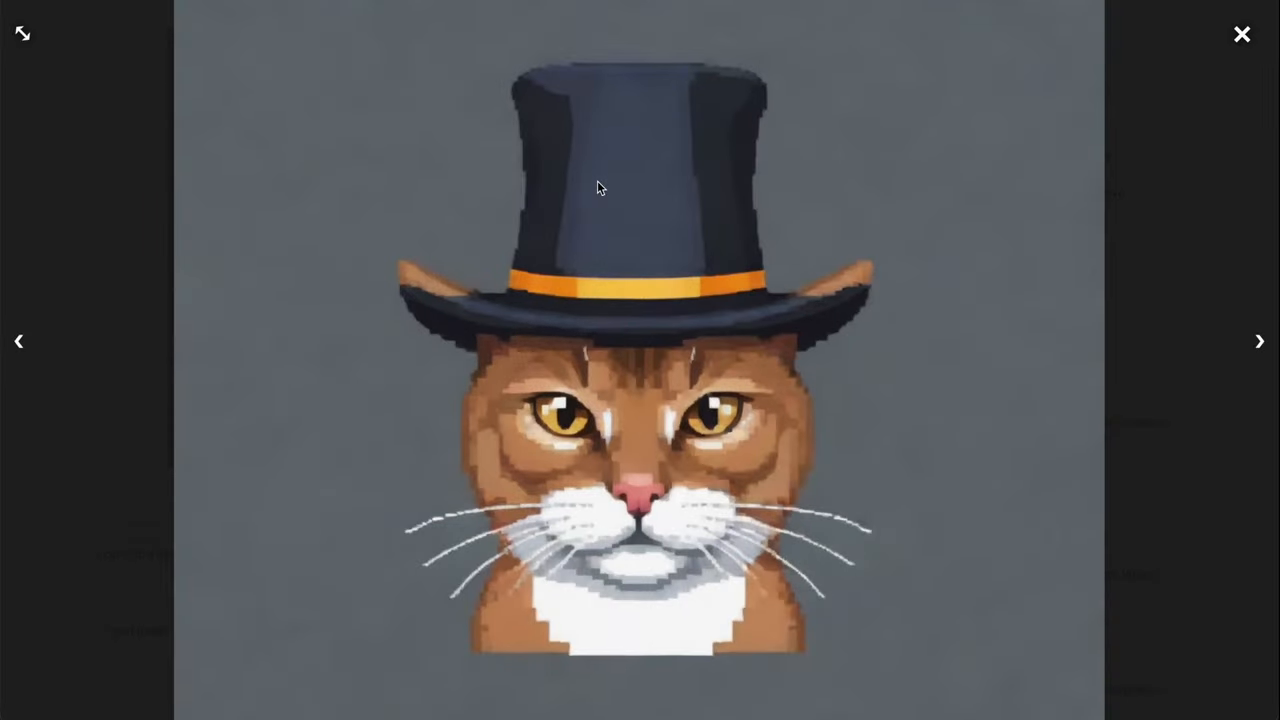
{"action": "mouse_move", "coordinate": [724, 154]}
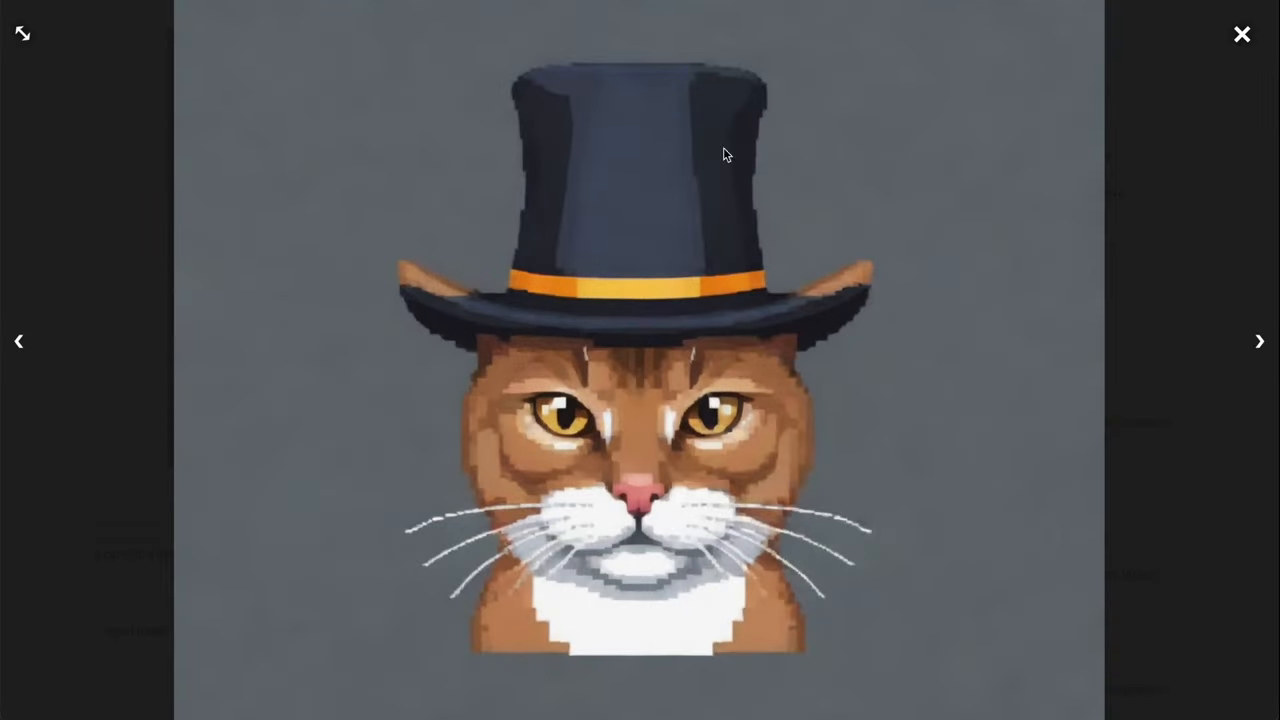
- Close the preview and scroll through Civitai's LoRA model cards
{"action": "left_click", "coordinate": [1241, 33]}
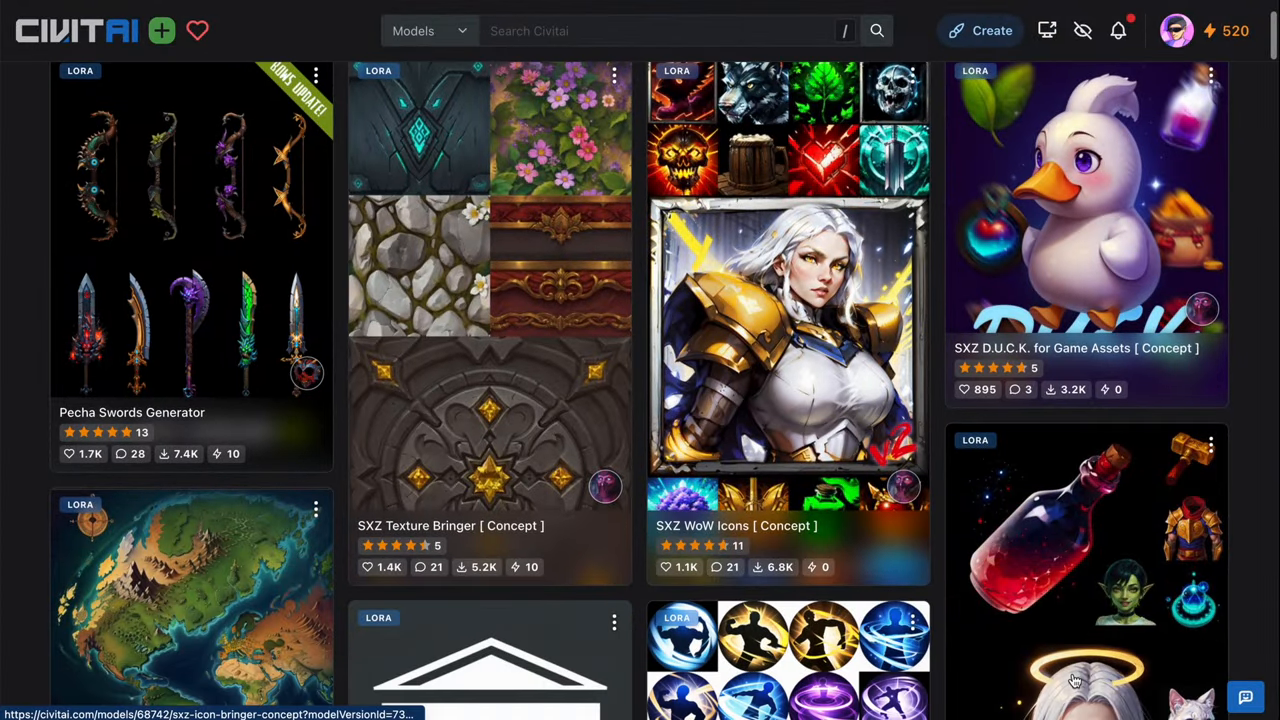
{"action": "scroll", "scroll_direction": "down", "scroll_amount": 3}
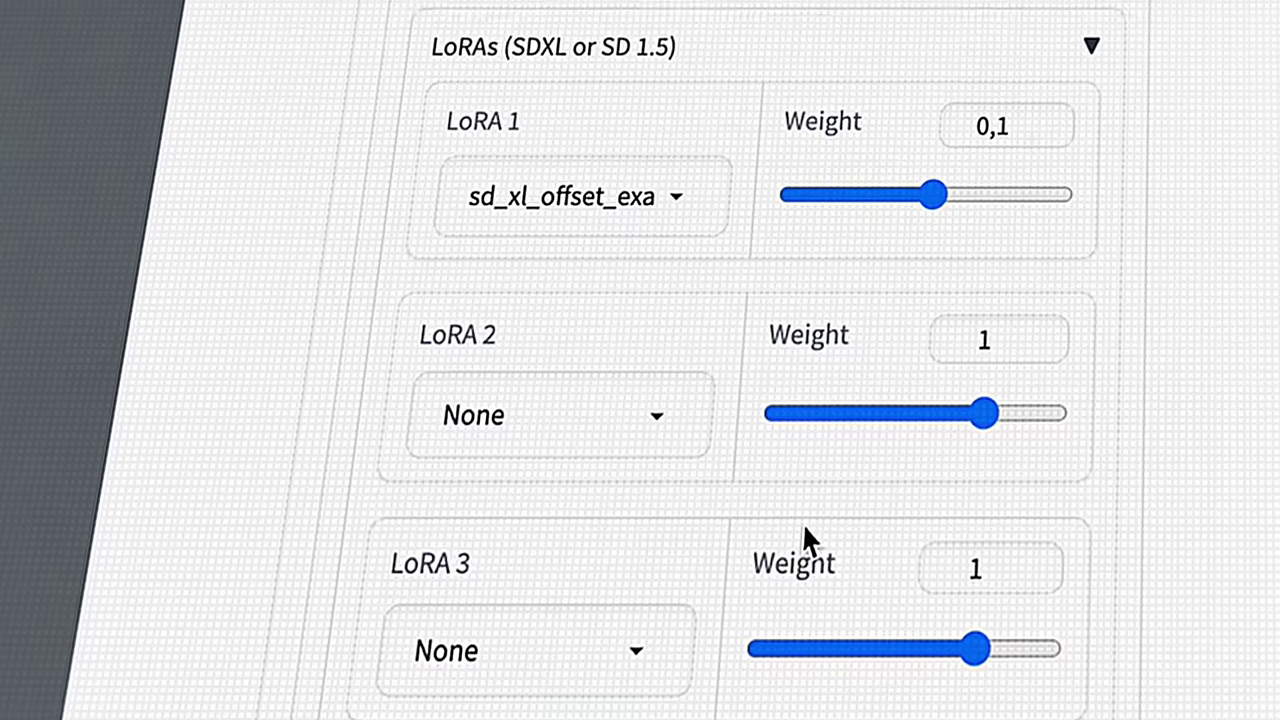
{"action": "scroll", "scroll_direction": "down", "scroll_amount": 3}
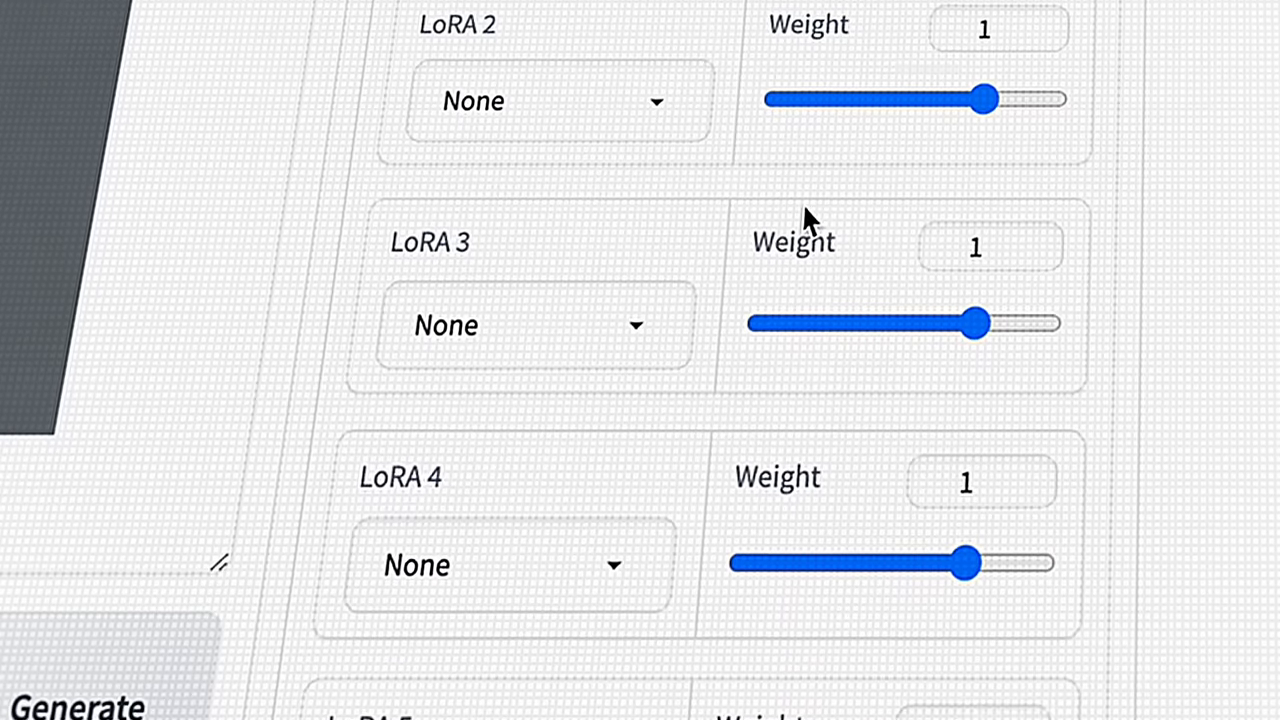
{"action": "scroll", "scroll_direction": "down", "scroll_amount": 3}
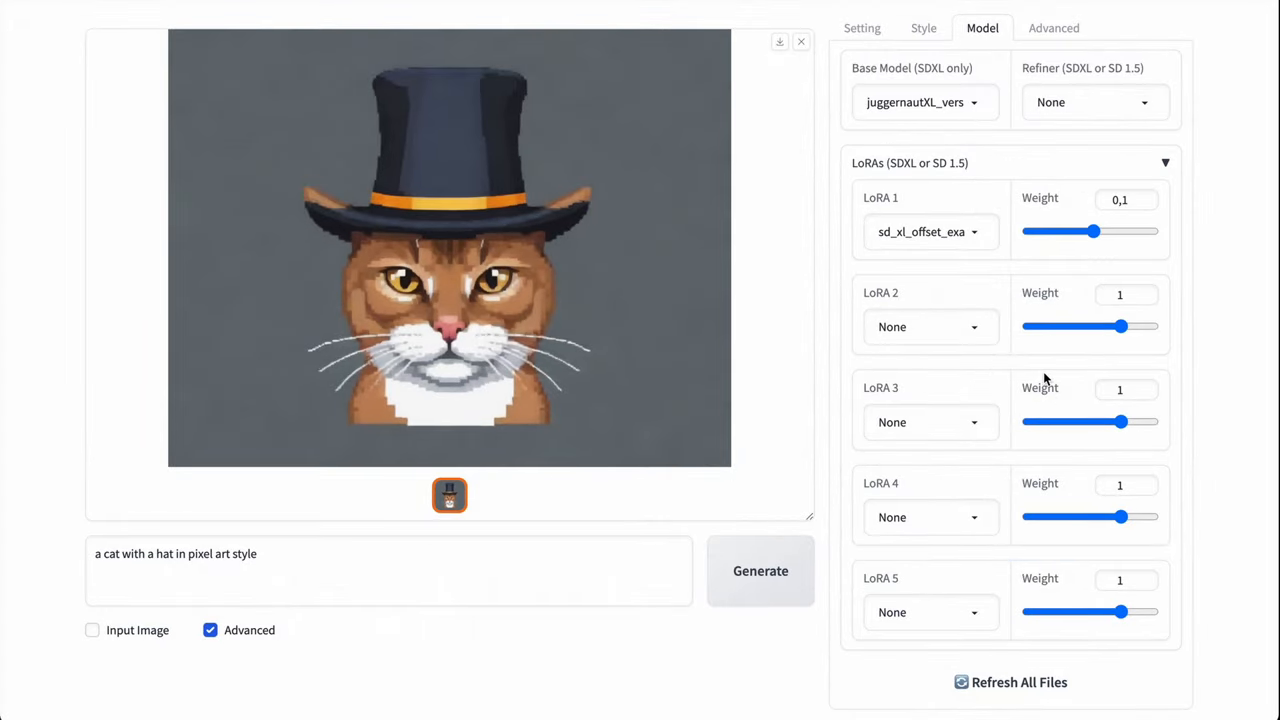
{"action": "left_click", "coordinate": [1055, 27]}
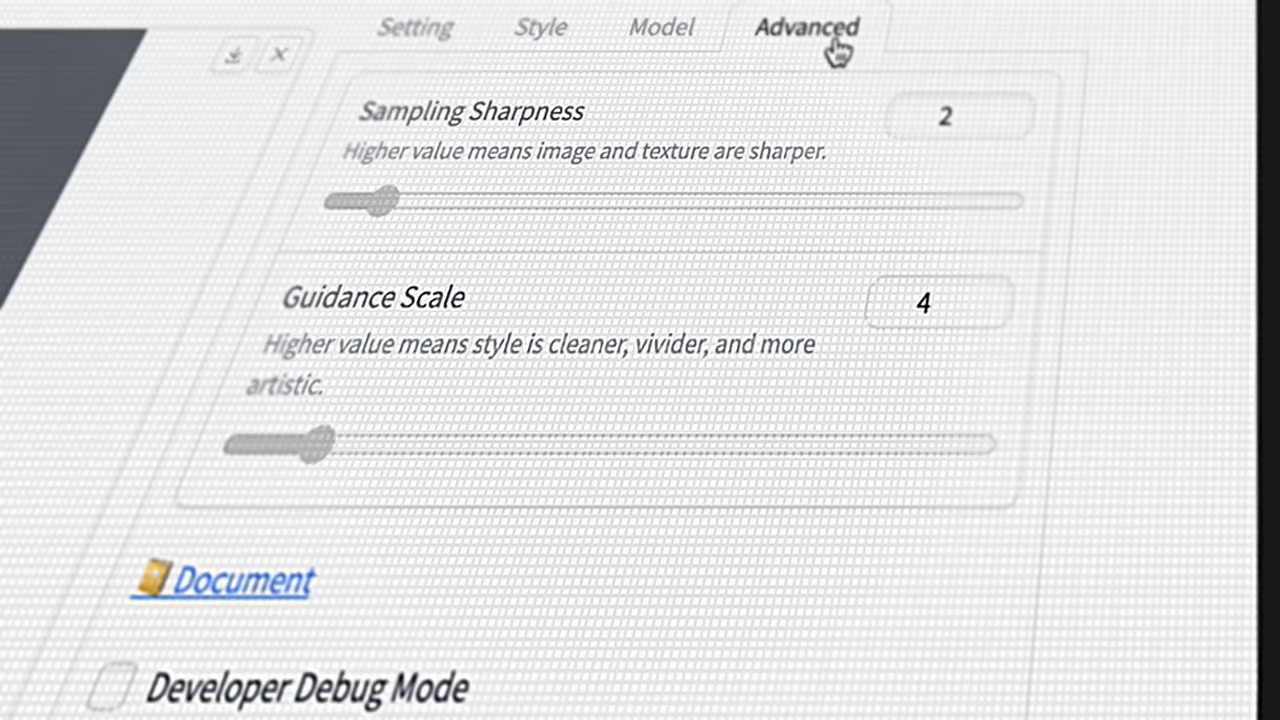
{"action": "scroll", "scroll_direction": "down", "scroll_amount": 3}
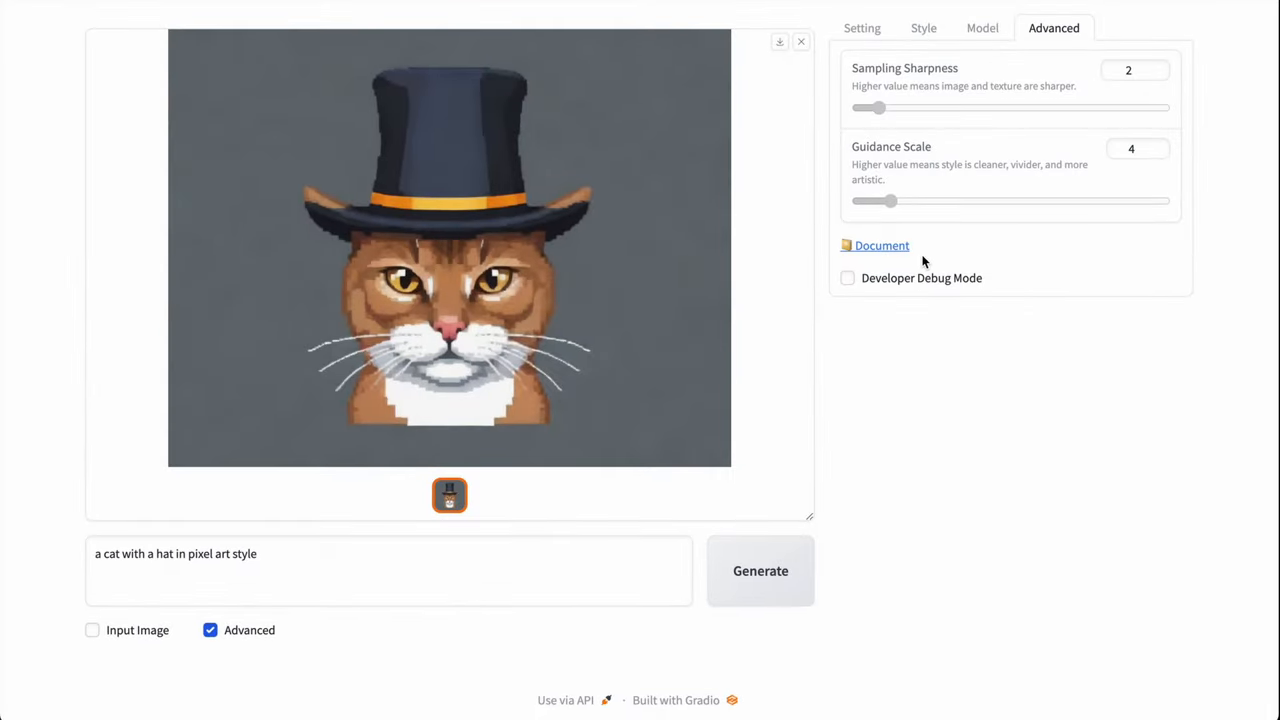
{"action": "left_click", "coordinate": [881, 245]}
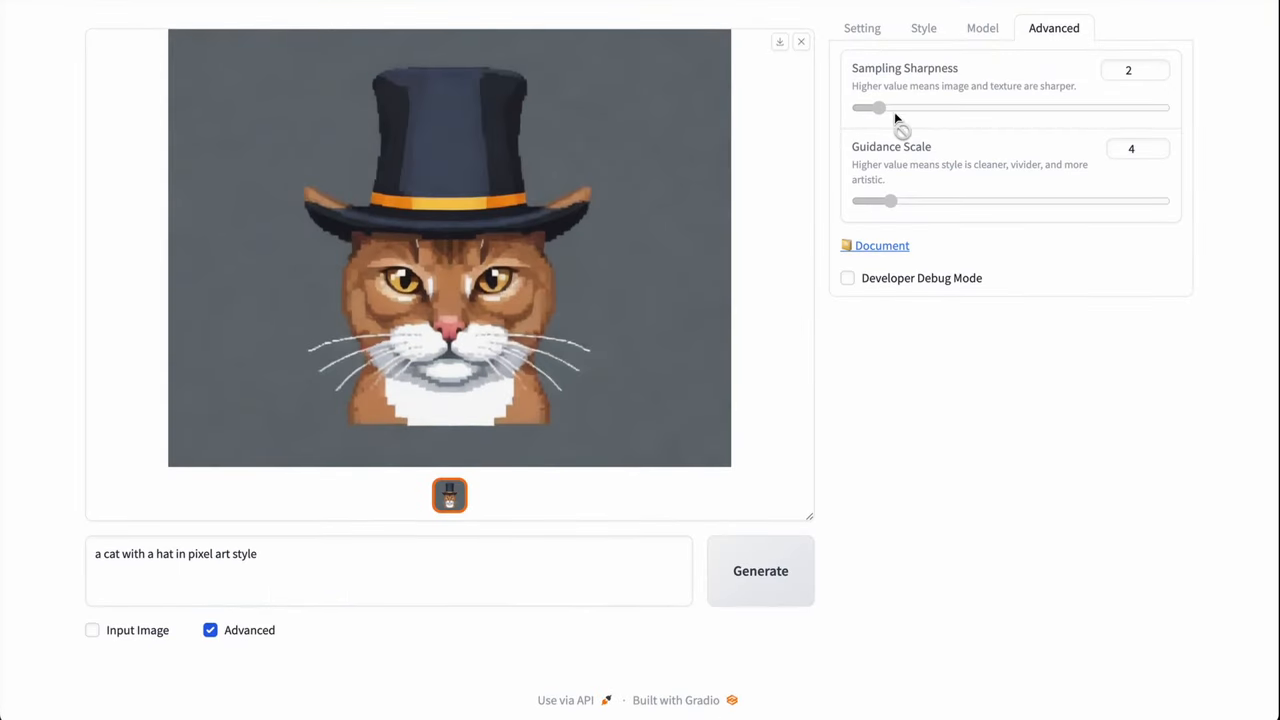
{"action": "left_click", "coordinate": [982, 28]}
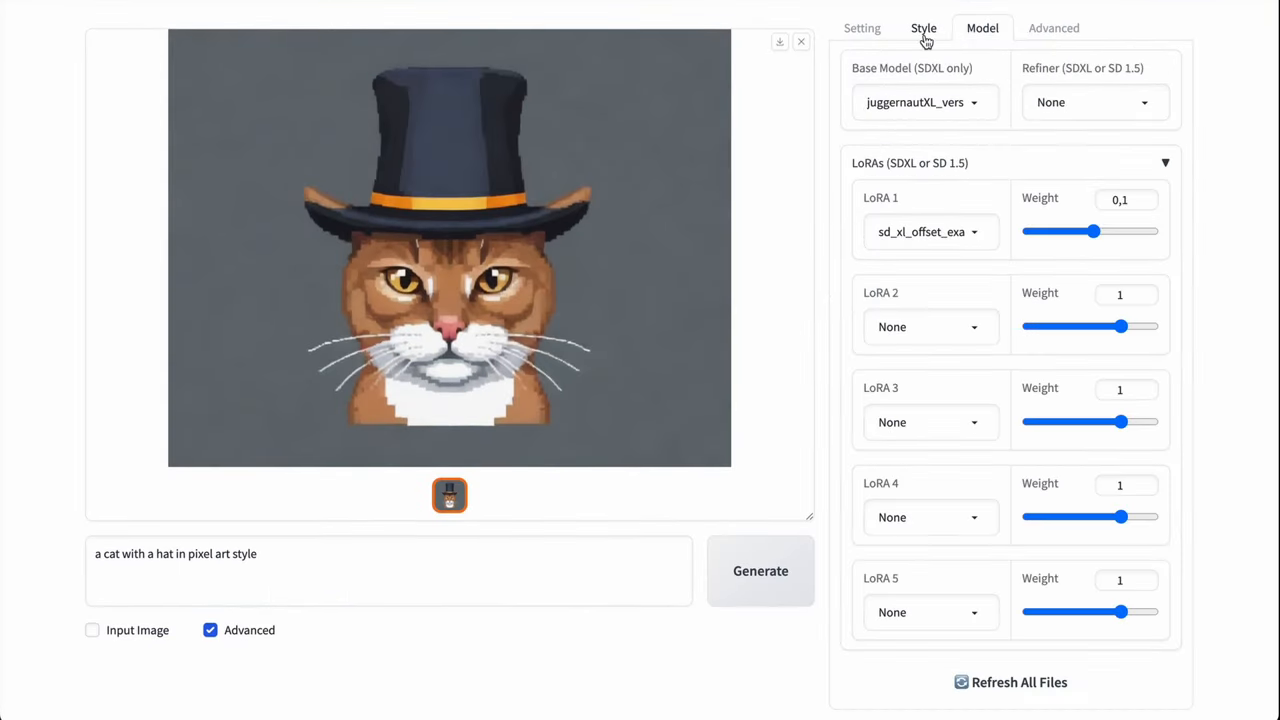
{"action": "left_click", "coordinate": [861, 27]}
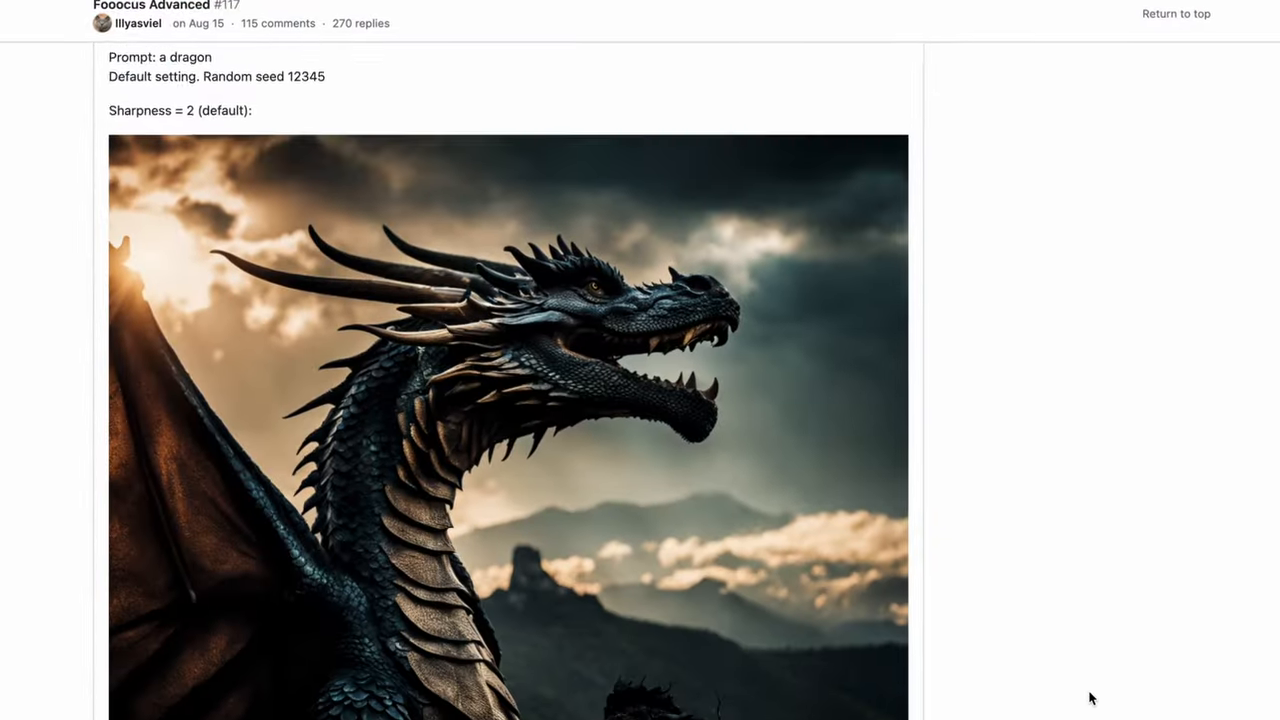
{"action": "scroll", "scroll_direction": "down", "scroll_amount": 3}
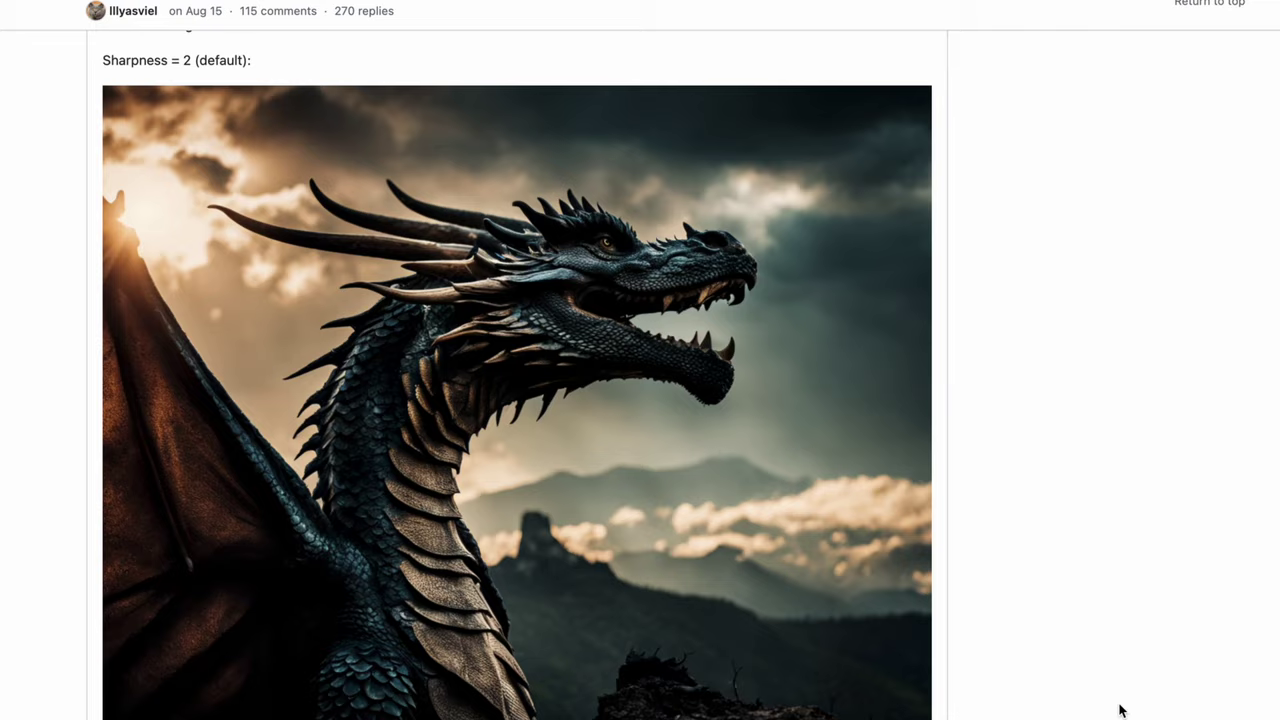
{"action": "scroll", "scroll_direction": "down", "scroll_amount": 3}
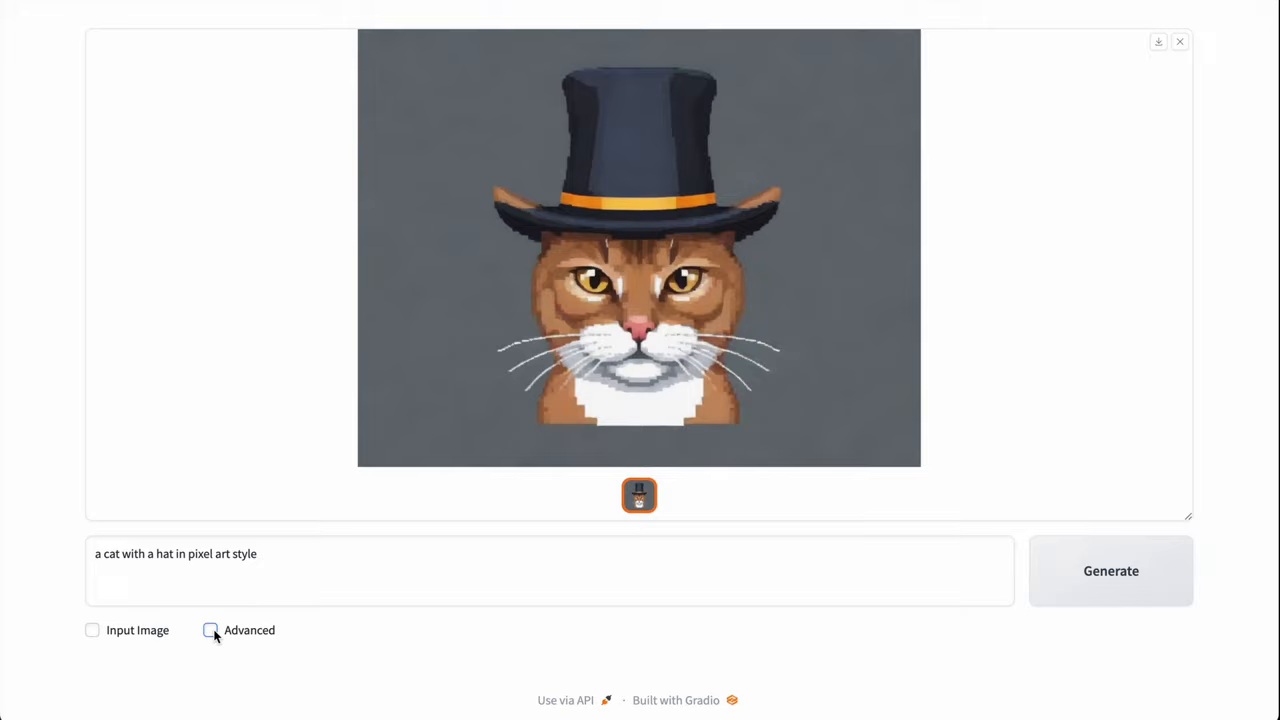
- Enable Input Image to reveal the Upscale or Variation upload area
{"action": "left_click", "coordinate": [88, 631]}
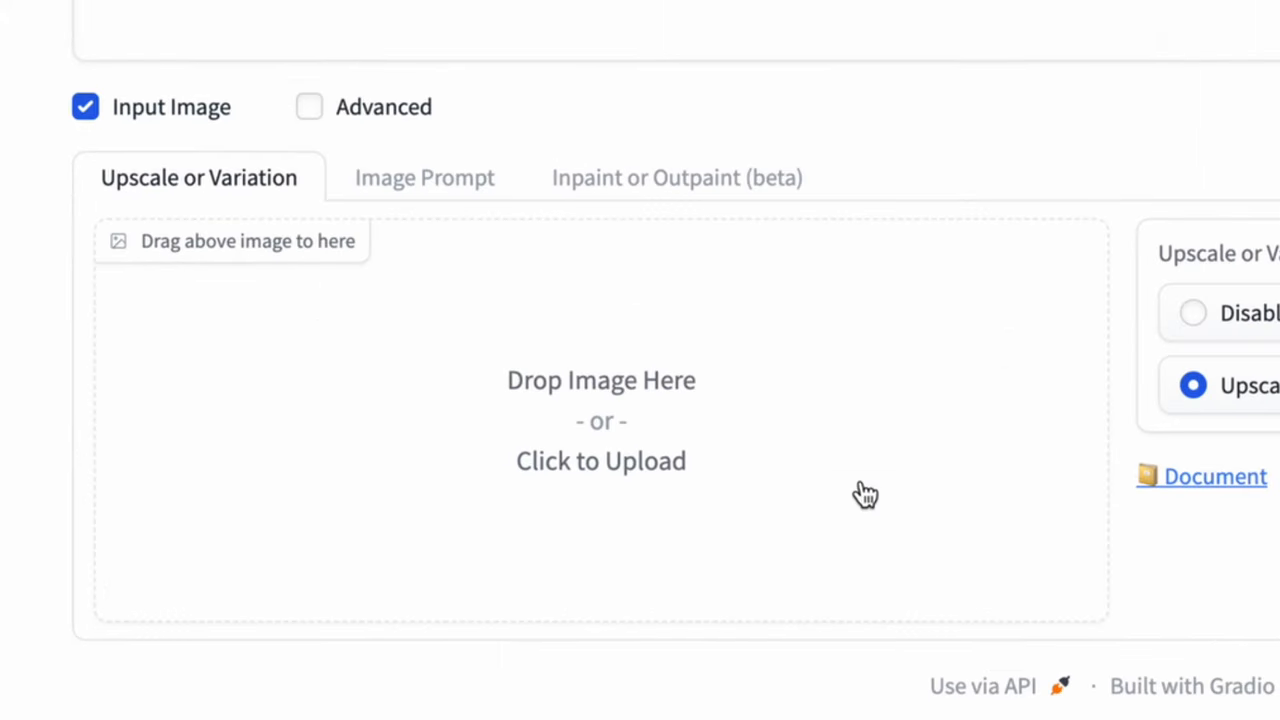
{"action": "mouse_move", "coordinate": [864, 495]}
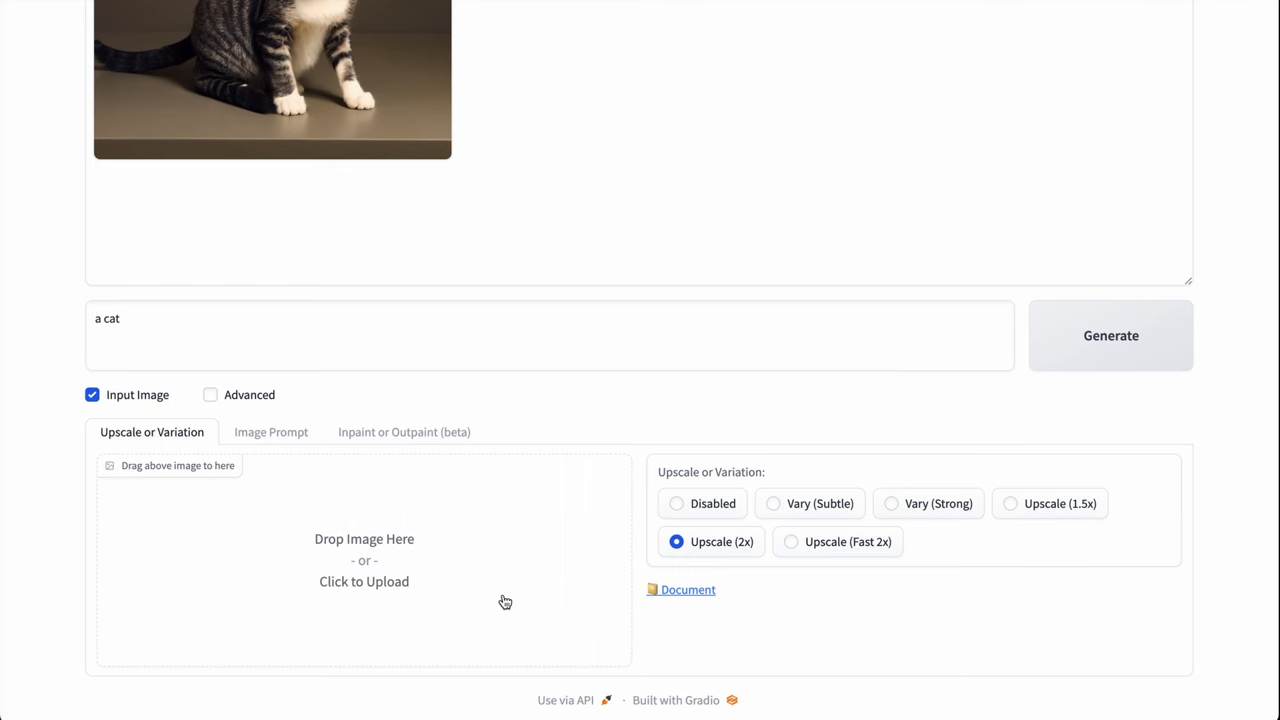
- Upload the white kitten photo and select Upscale (2x)
{"action": "left_click", "coordinate": [364, 581]}
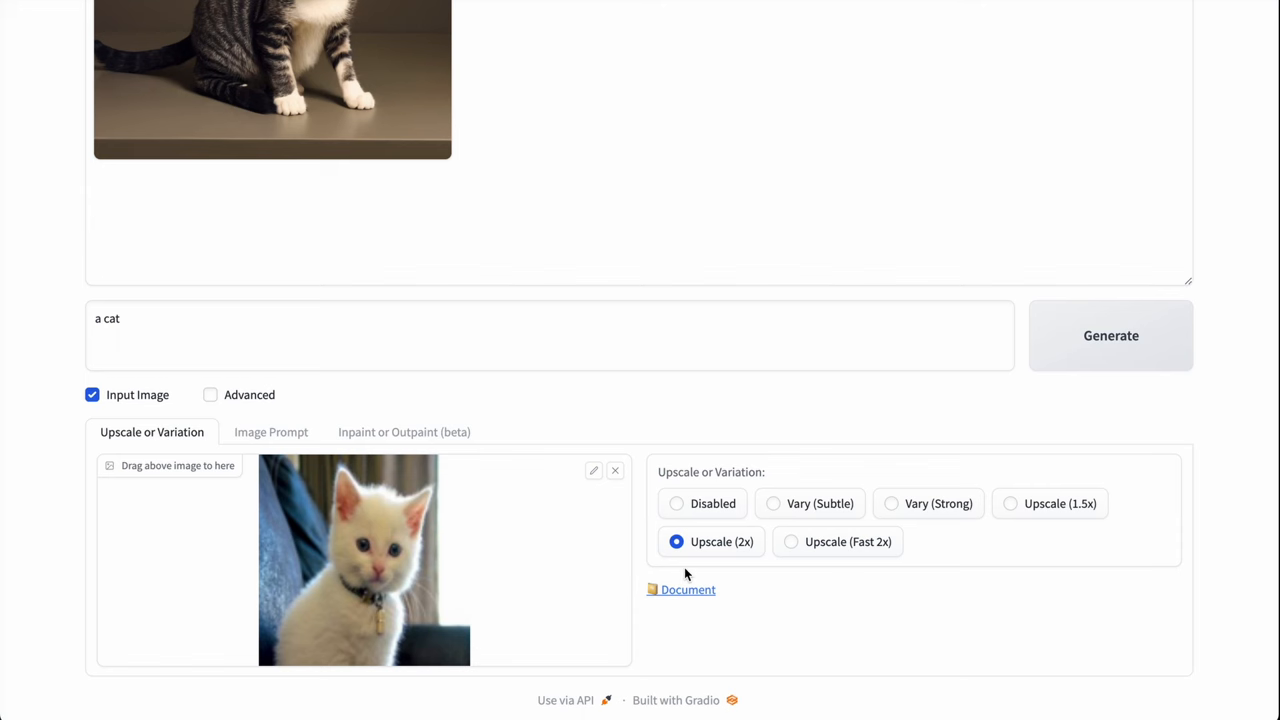
{"action": "left_click", "coordinate": [1110, 335]}
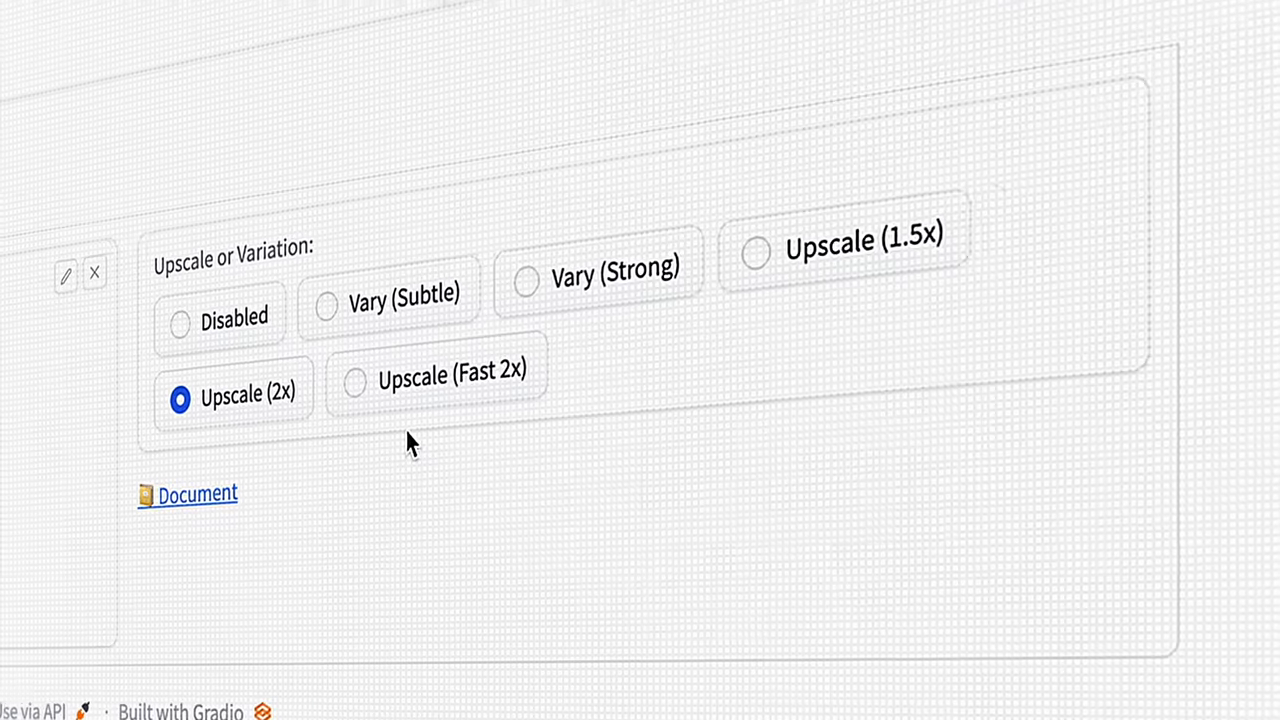
- Switch from Vary (Subtle) to Vary (Strong) and dismiss the generated portrait preview
{"action": "left_click", "coordinate": [324, 305]}
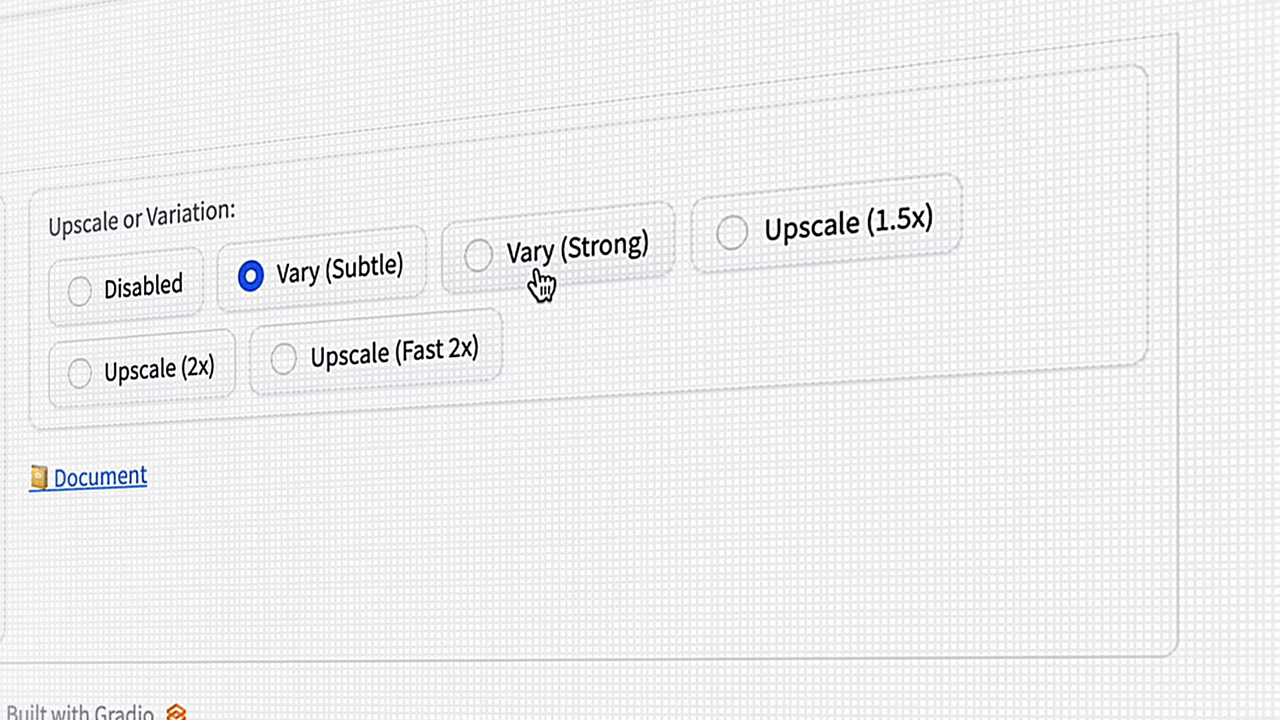
{"action": "left_click", "coordinate": [476, 252]}
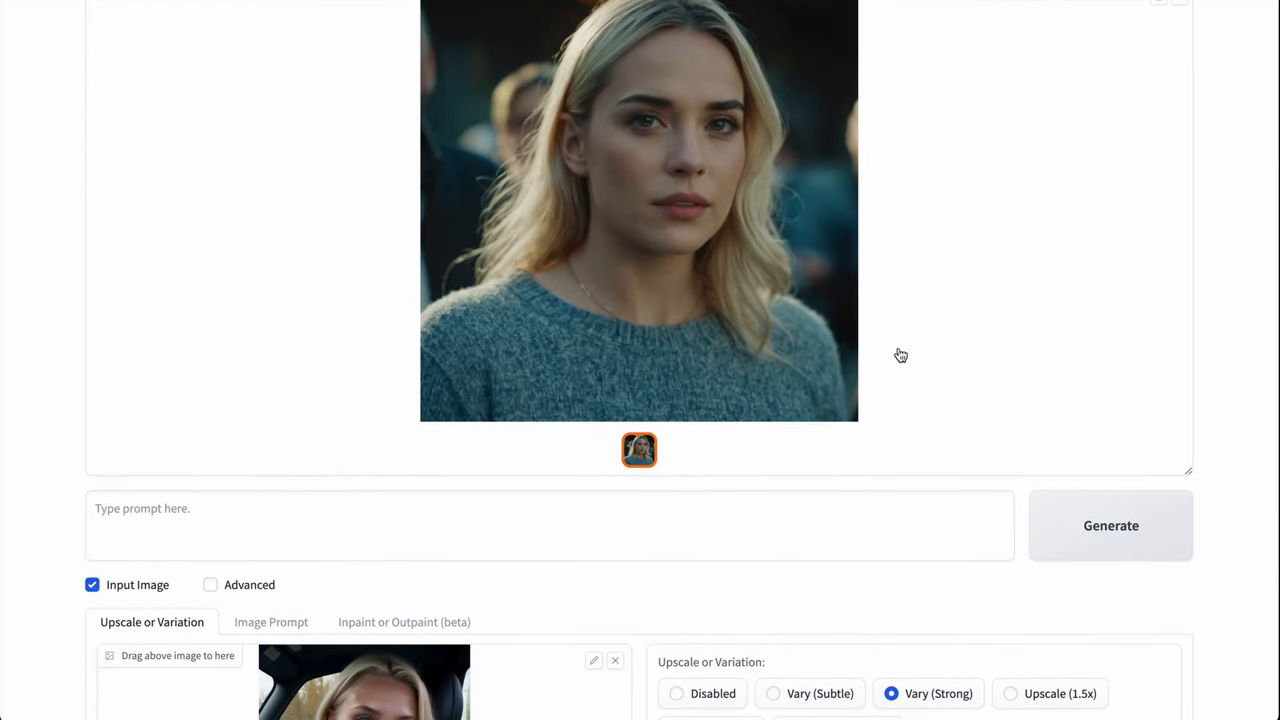
{"action": "scroll", "scroll_direction": "down", "scroll_amount": 3}
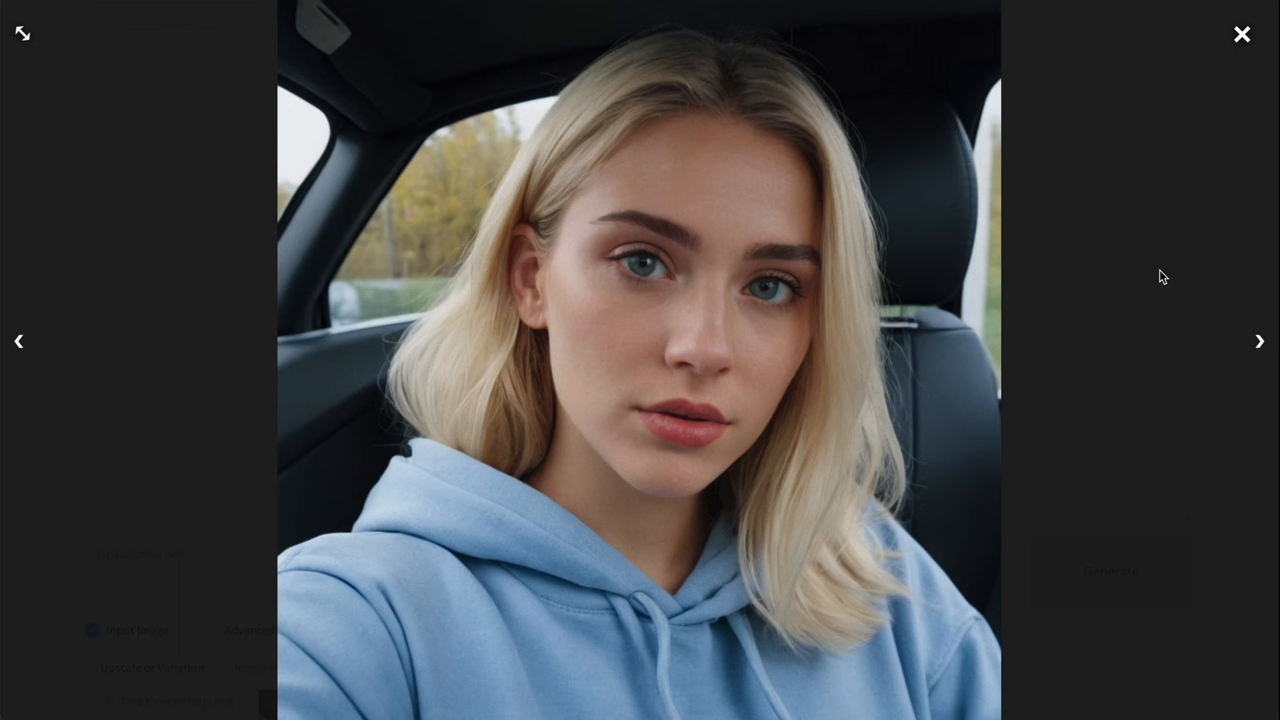
{"action": "left_click", "coordinate": [1242, 33]}
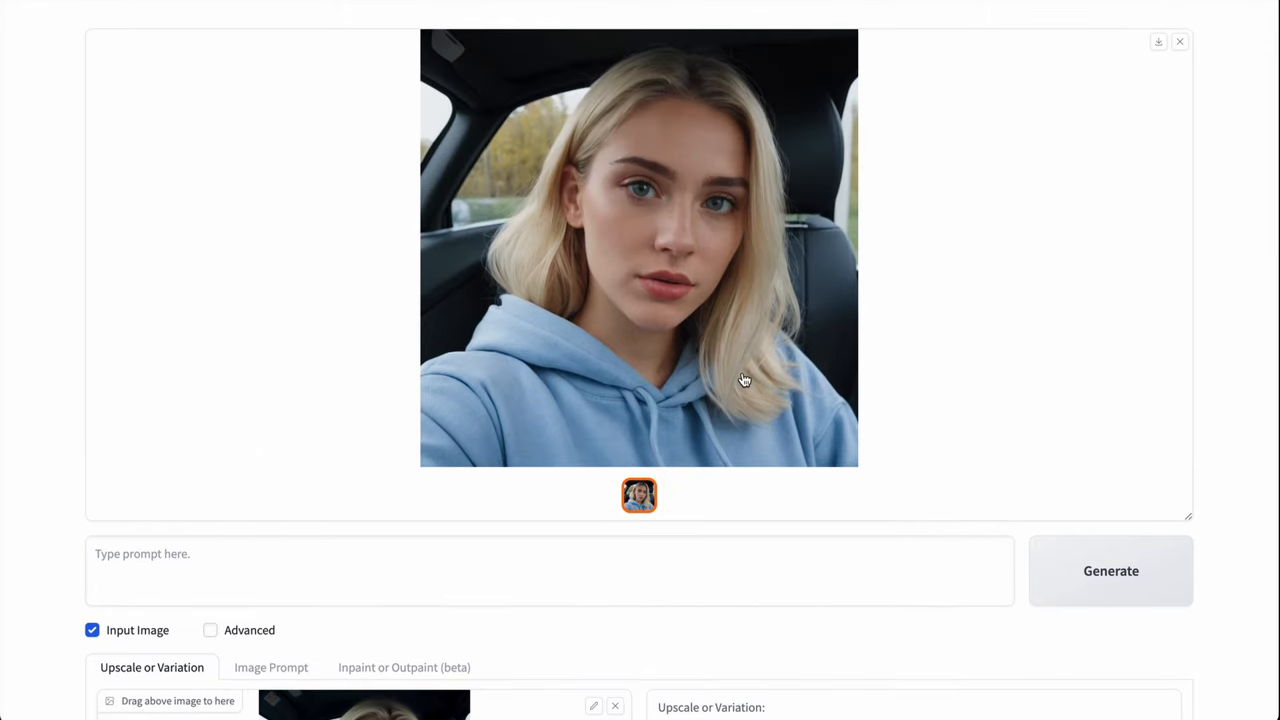
{"action": "left_click", "coordinate": [271, 667]}
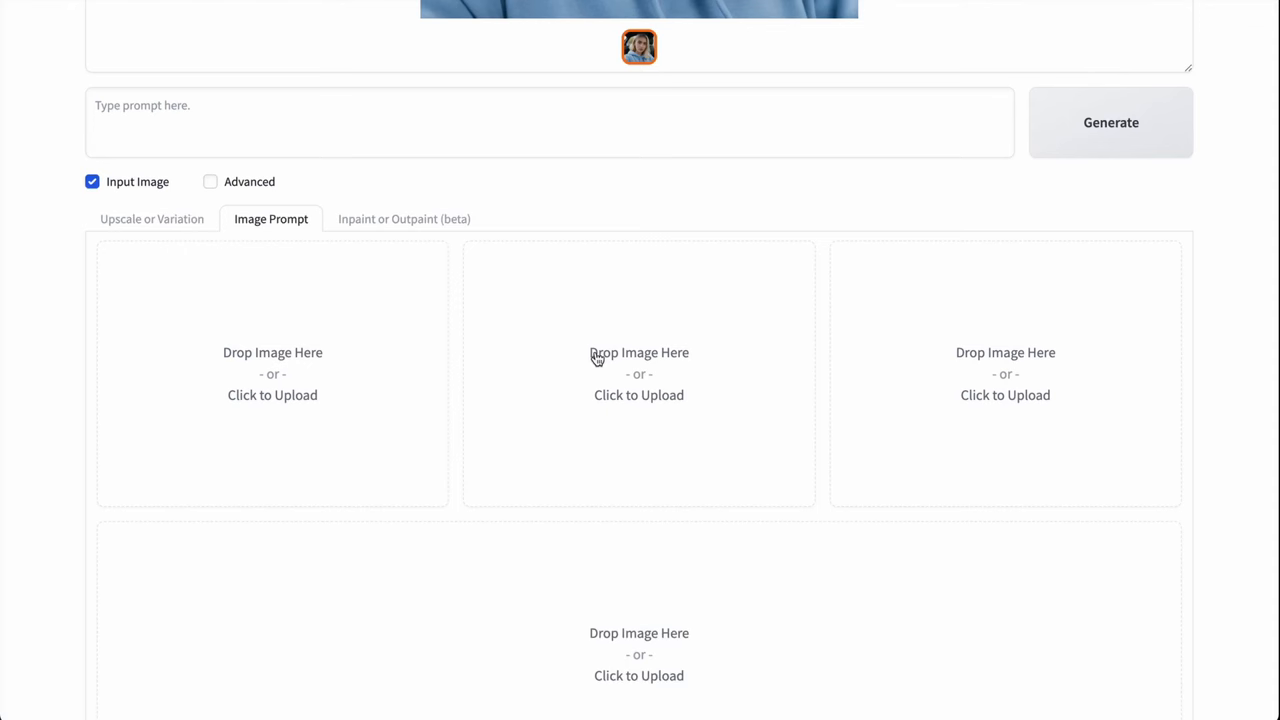
{"action": "mouse_move", "coordinate": [365, 322]}
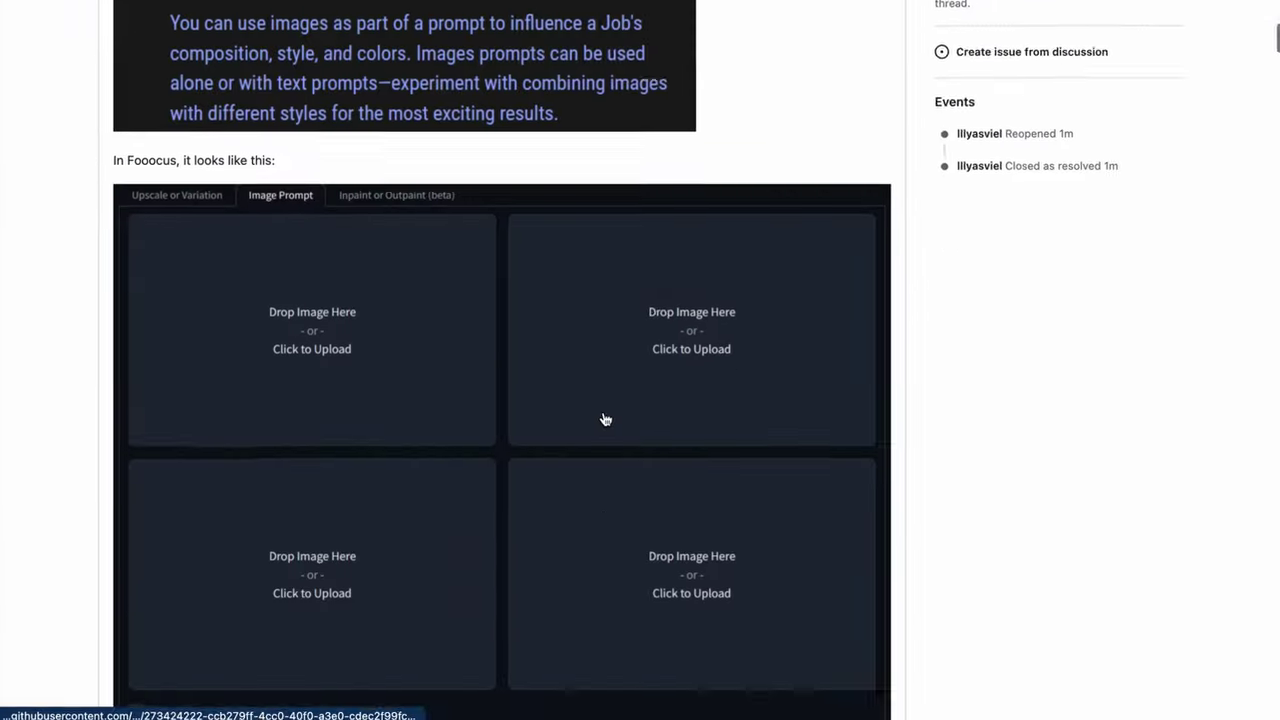
- Scroll through GitHub's Image Prompt examples and go back to the Fooocus tab
{"action": "scroll", "scroll_direction": "down", "scroll_amount": 3}
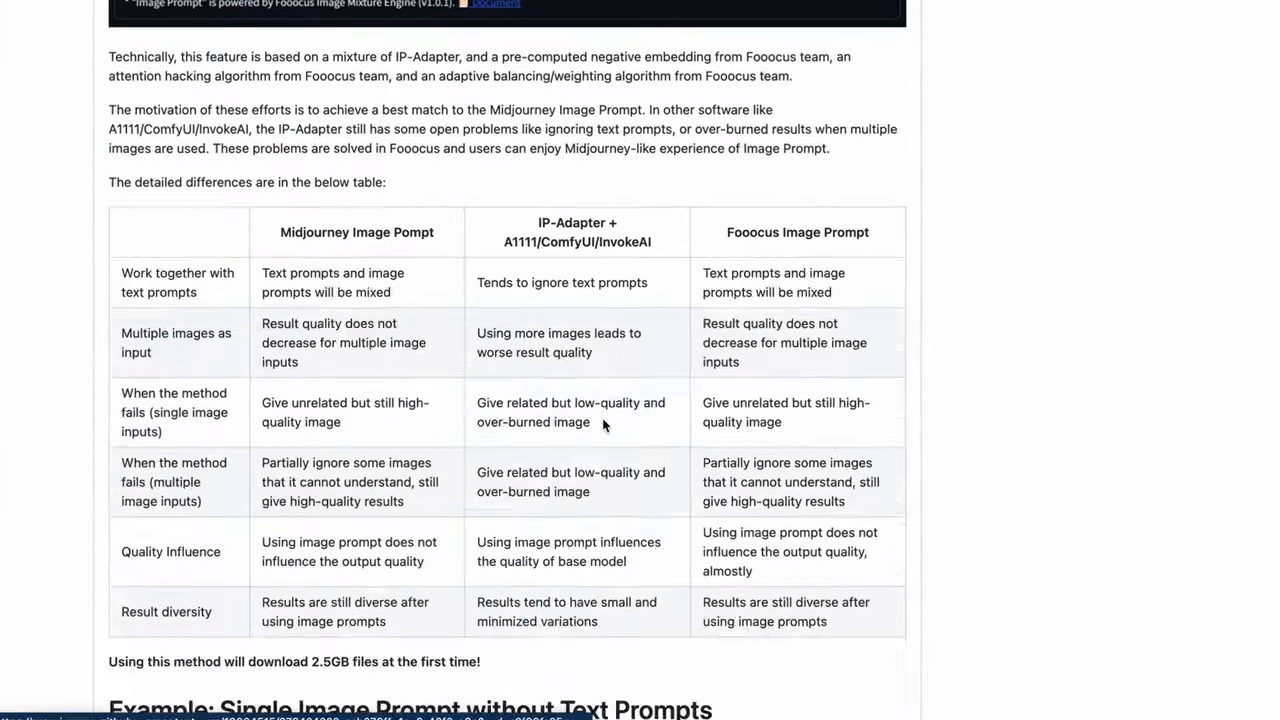
{"action": "scroll", "scroll_direction": "down", "scroll_amount": 3}
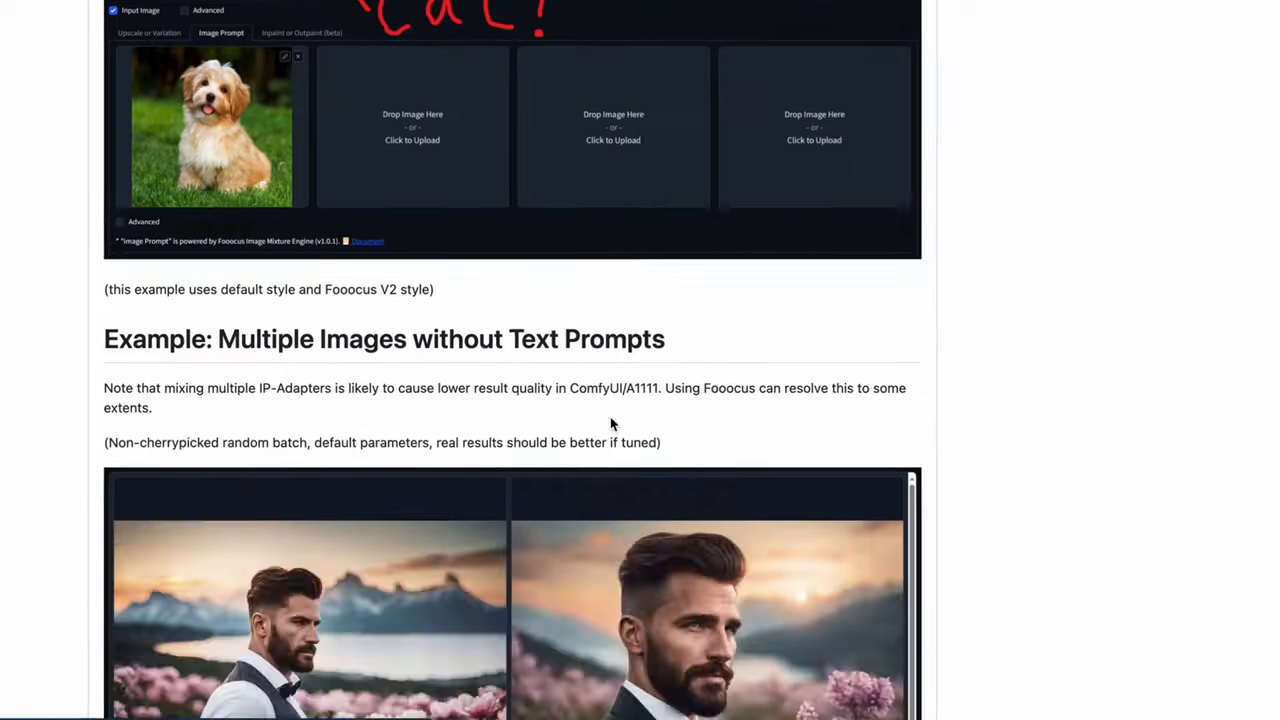
{"action": "scroll", "scroll_direction": "up", "scroll_amount": 3}
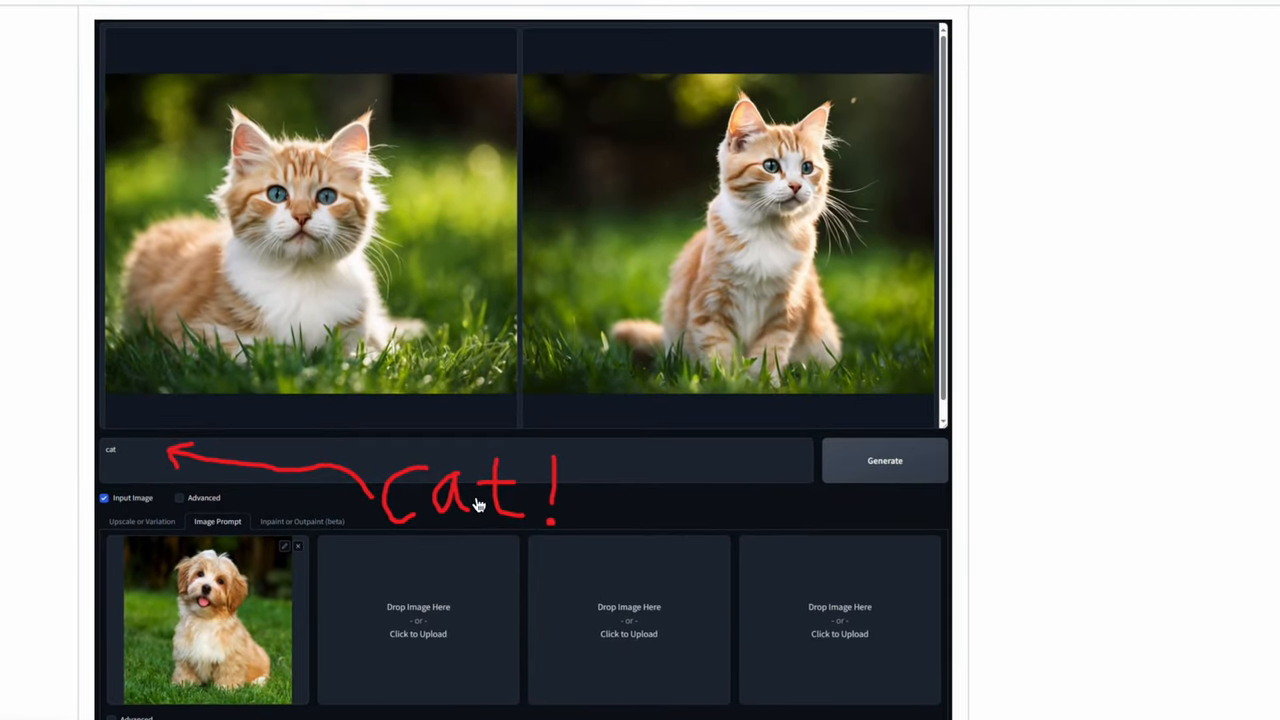
{"action": "scroll", "scroll_direction": "down", "scroll_amount": 3}
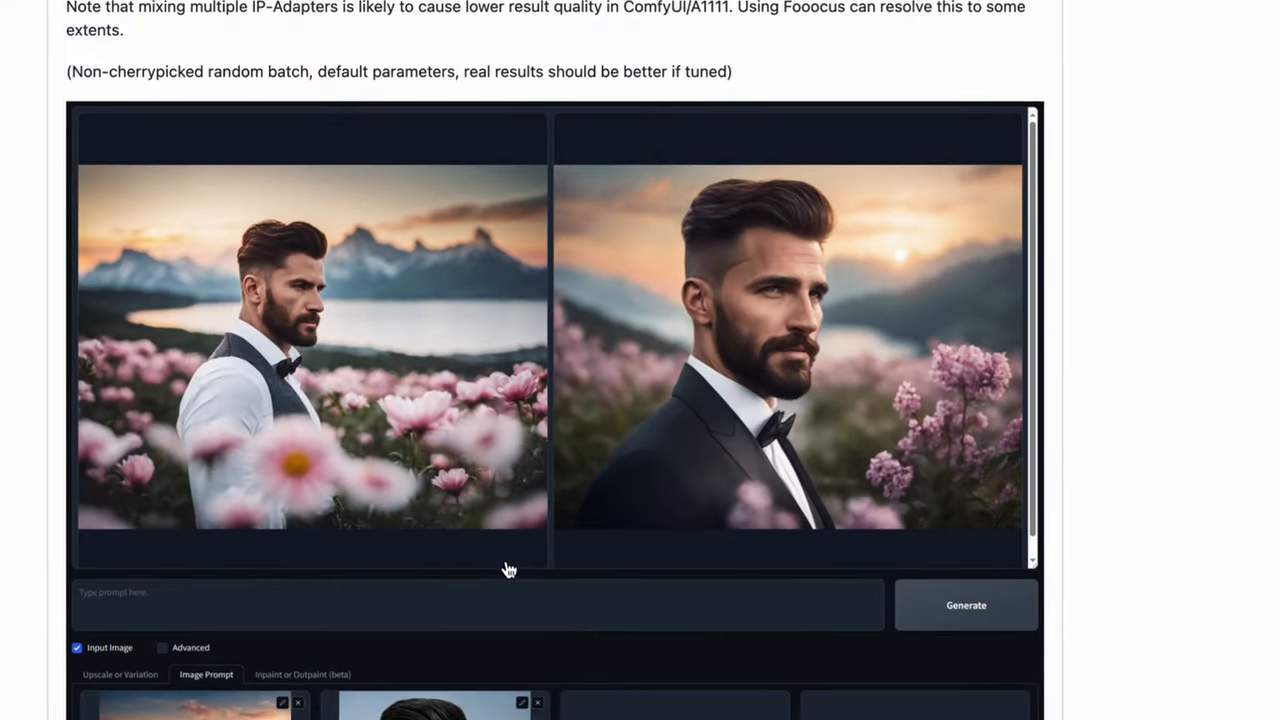
{"action": "scroll", "scroll_direction": "down", "scroll_amount": 3}
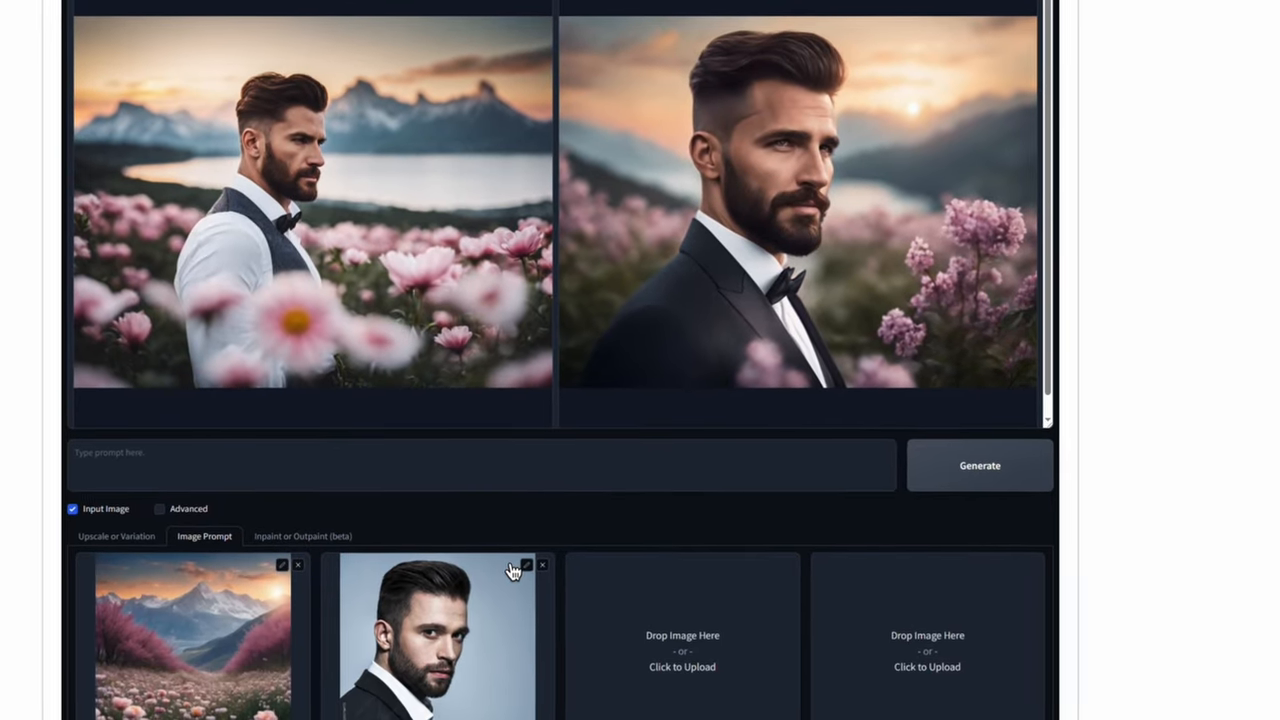
{"action": "scroll", "scroll_direction": "down", "scroll_amount": 3}
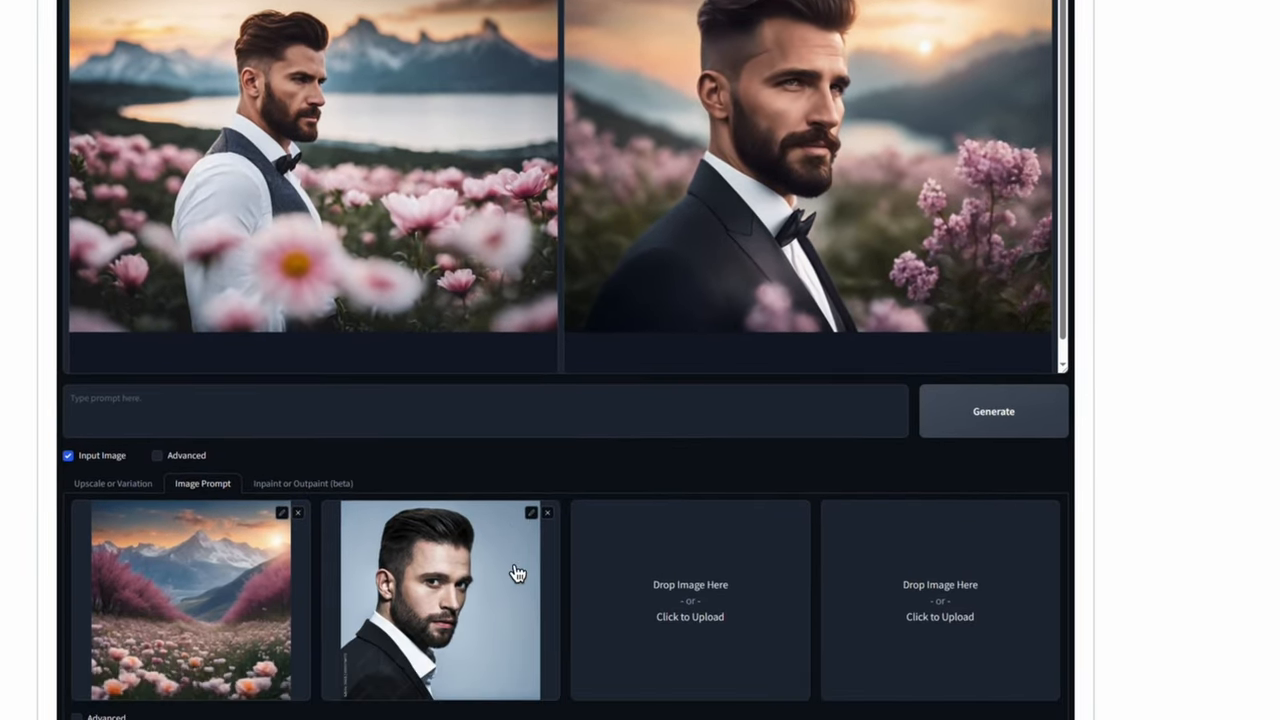
{"action": "left_click", "coordinate": [113, 483]}
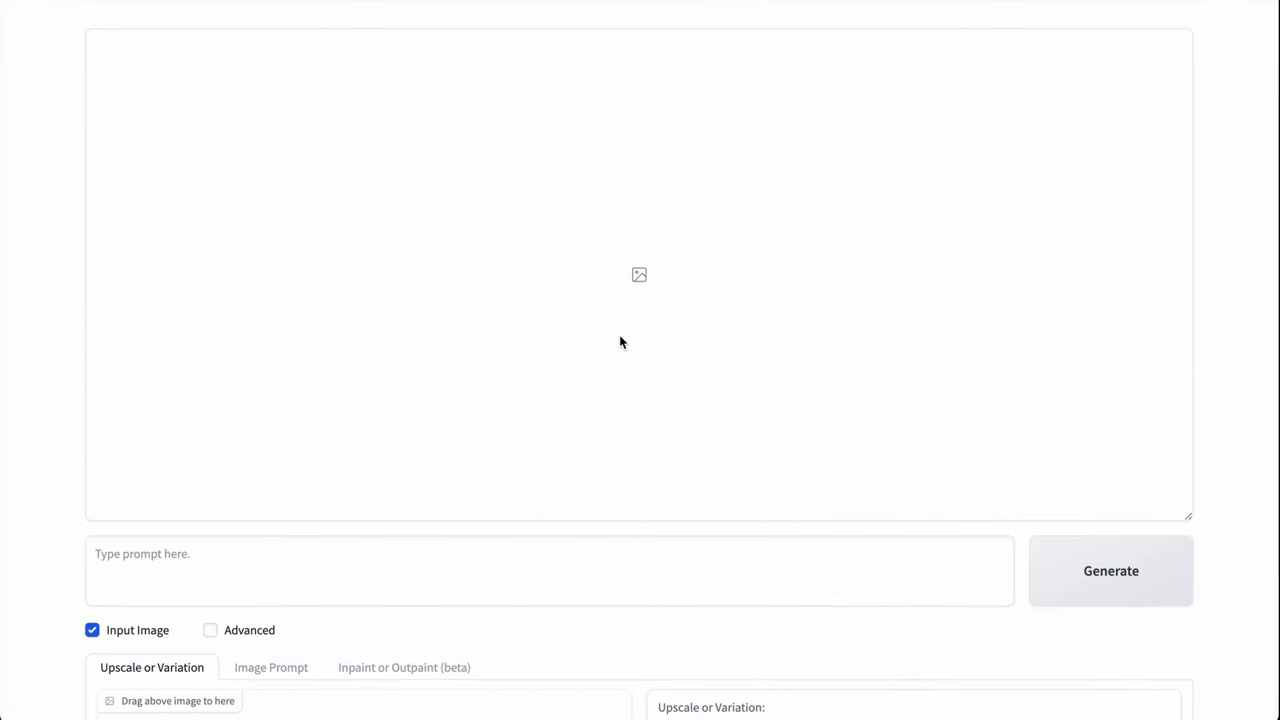
- Open the Inpaint or Outpaint (beta) tab and upload the red-robed woman portrait
{"action": "scroll", "scroll_direction": "down", "scroll_amount": 3}
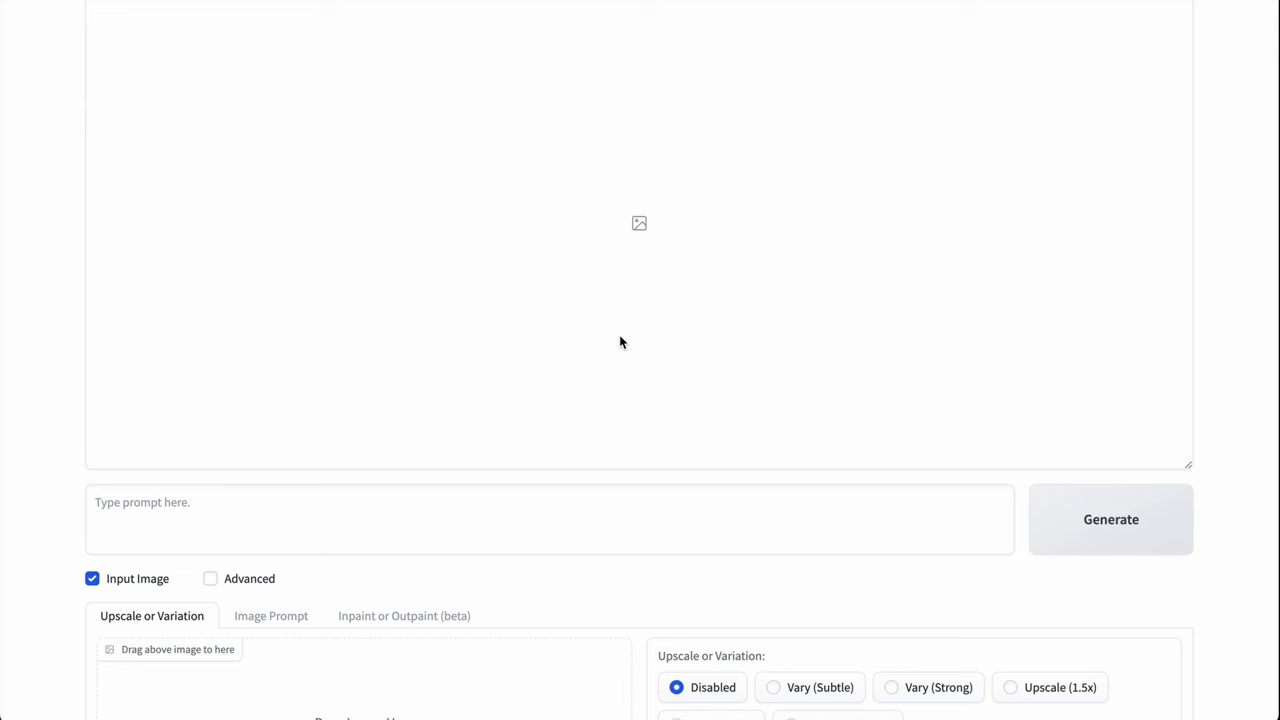
{"action": "scroll", "scroll_direction": "down", "scroll_amount": 3}
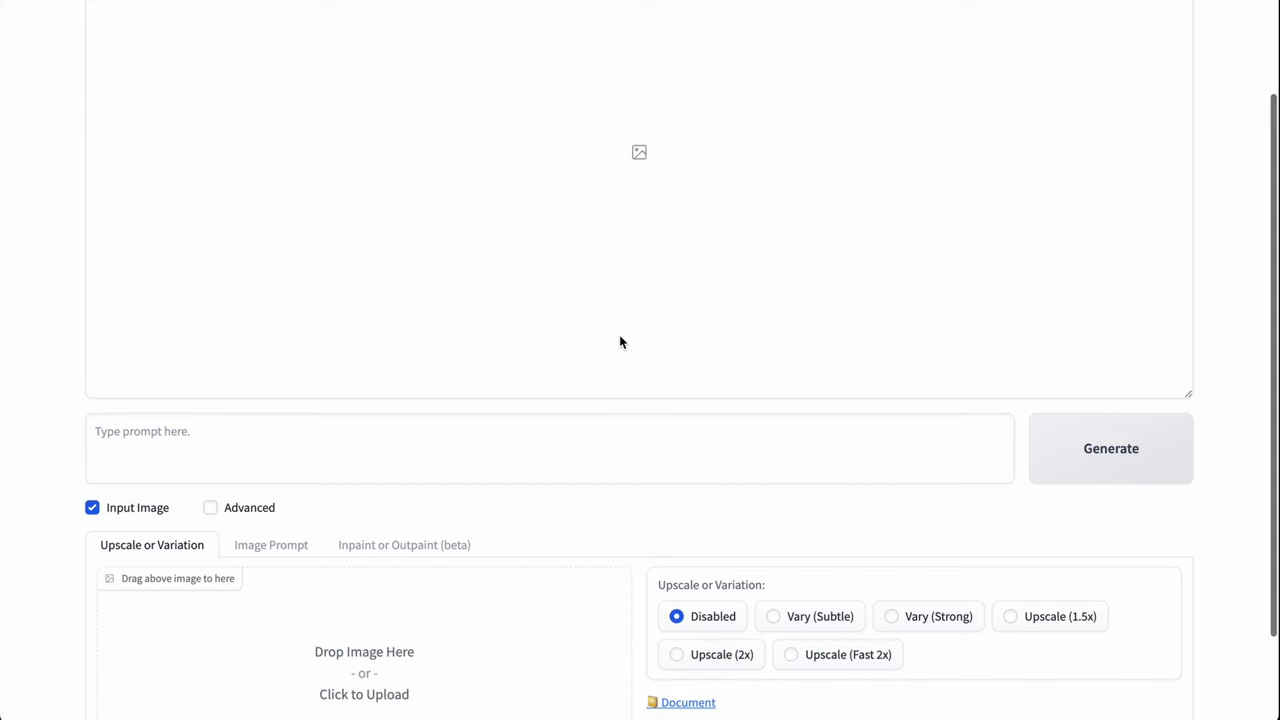
{"action": "scroll", "scroll_direction": "down", "scroll_amount": 3}
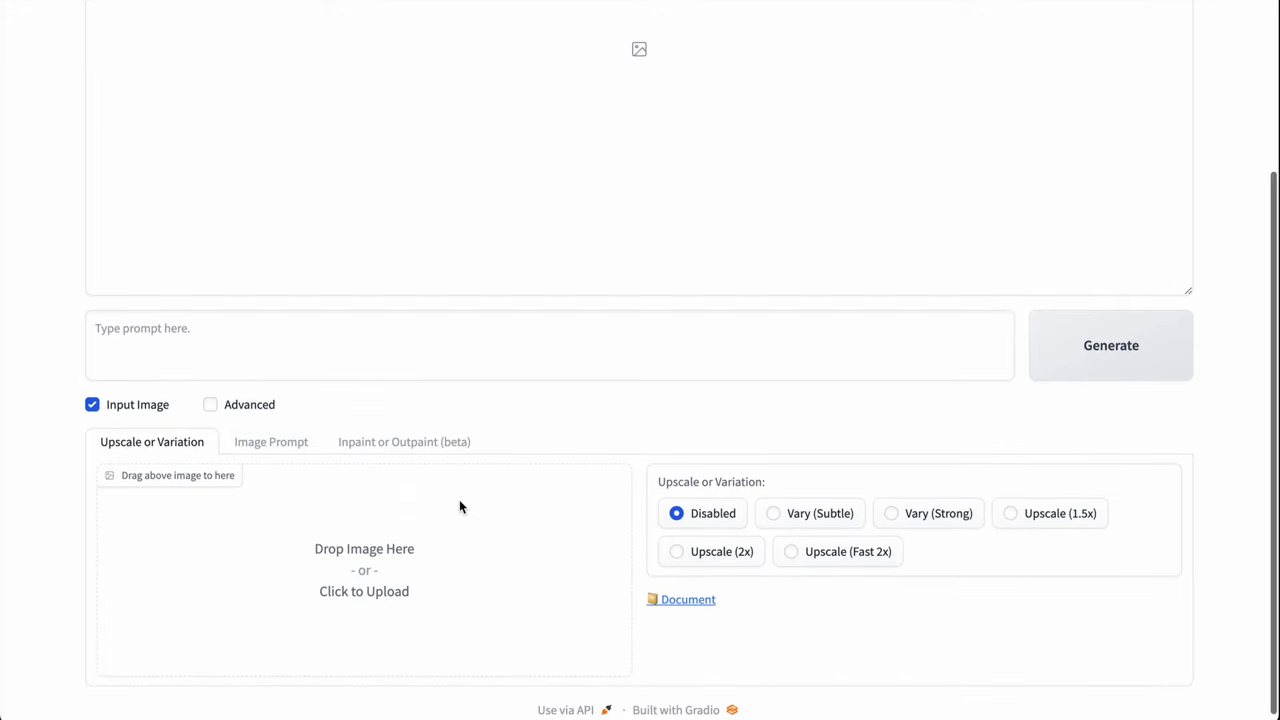
{"action": "left_click", "coordinate": [403, 442]}
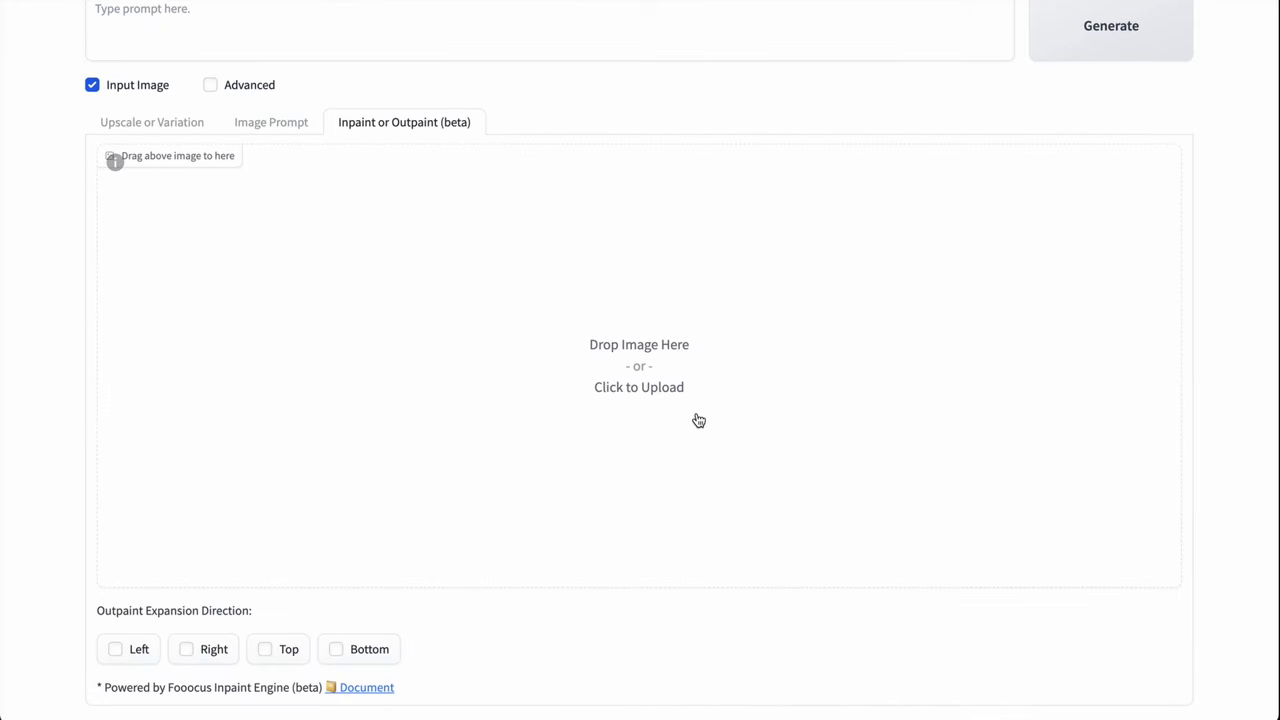
{"action": "mouse_move", "coordinate": [697, 424]}
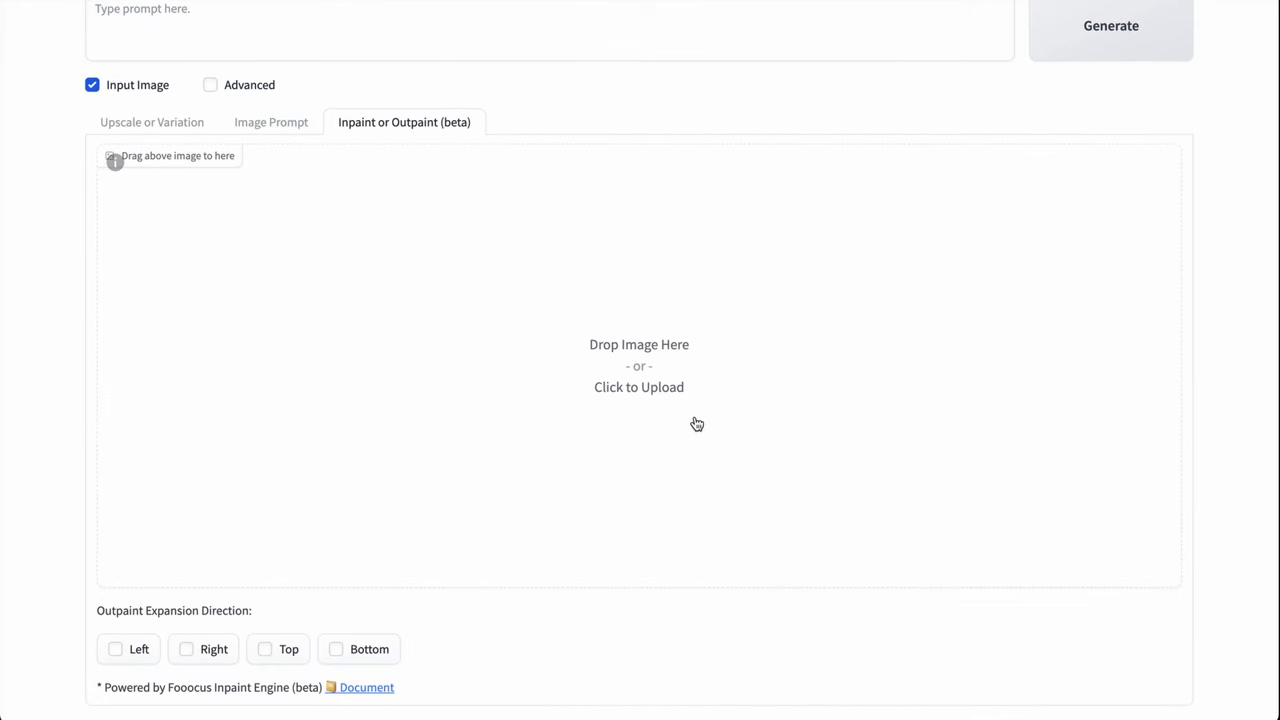
{"action": "mouse_move", "coordinate": [680, 381]}
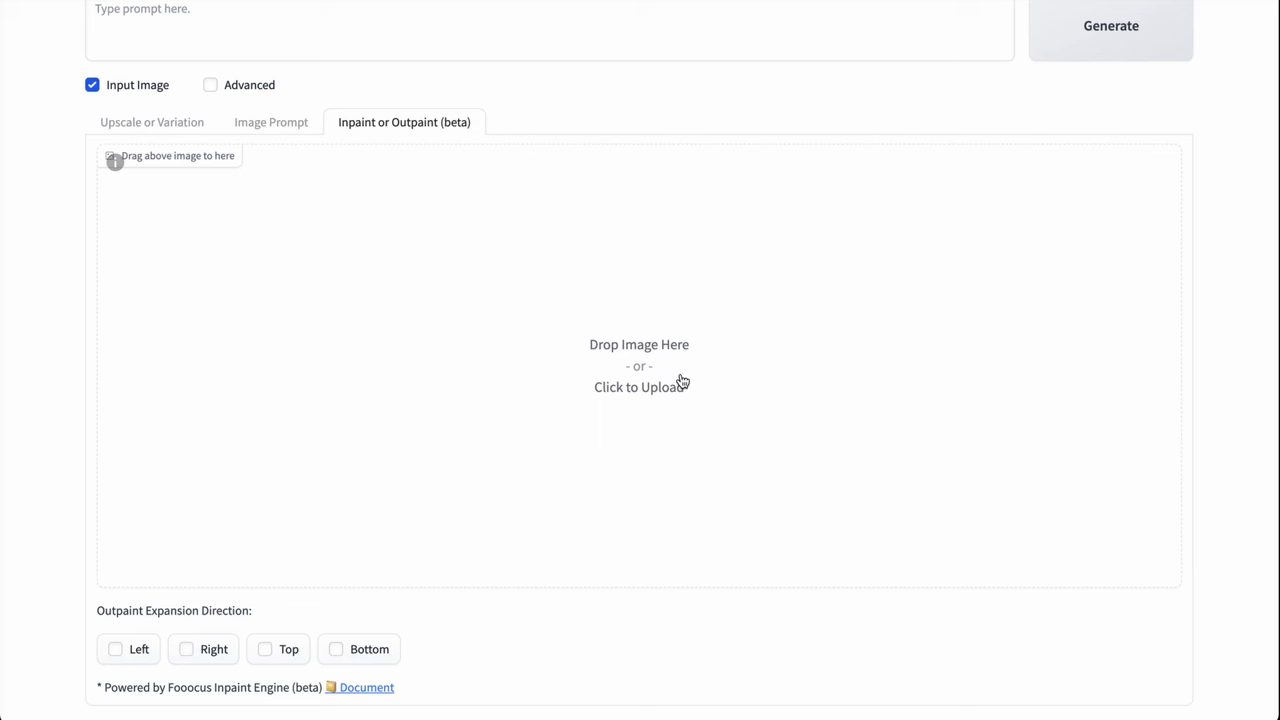
{"action": "left_click", "coordinate": [639, 387]}
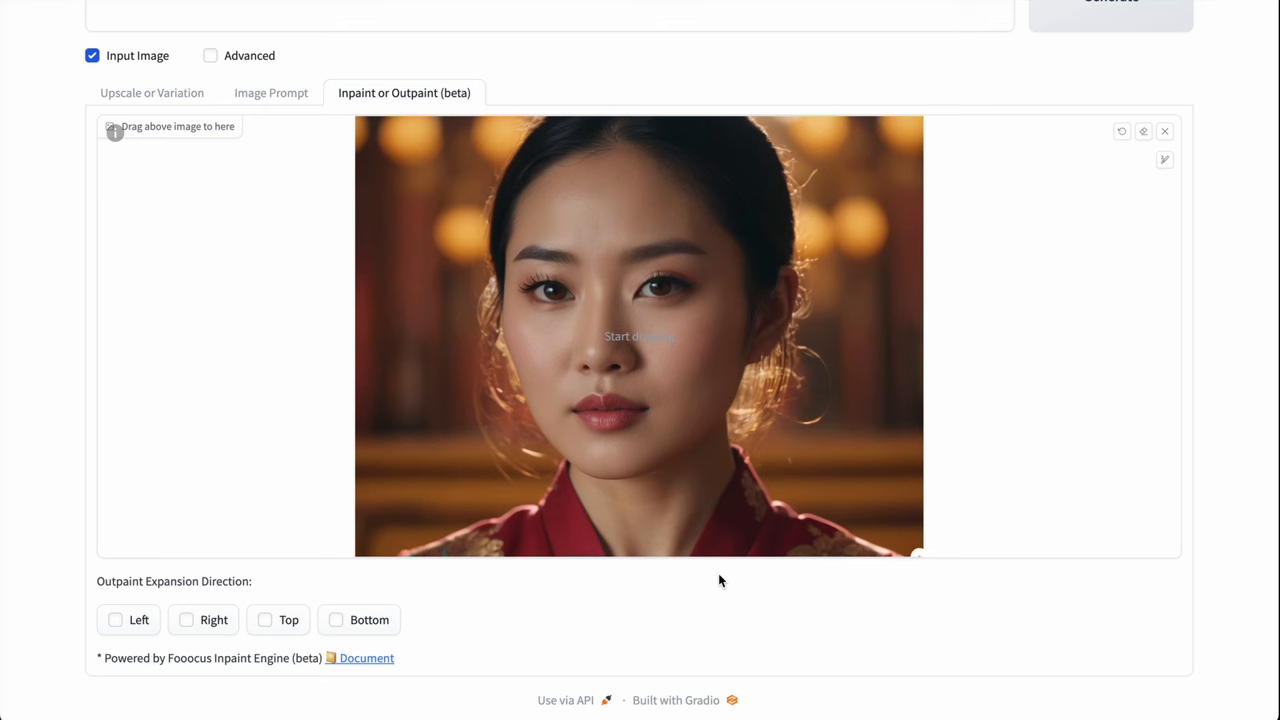
{"action": "mouse_move", "coordinate": [626, 626]}
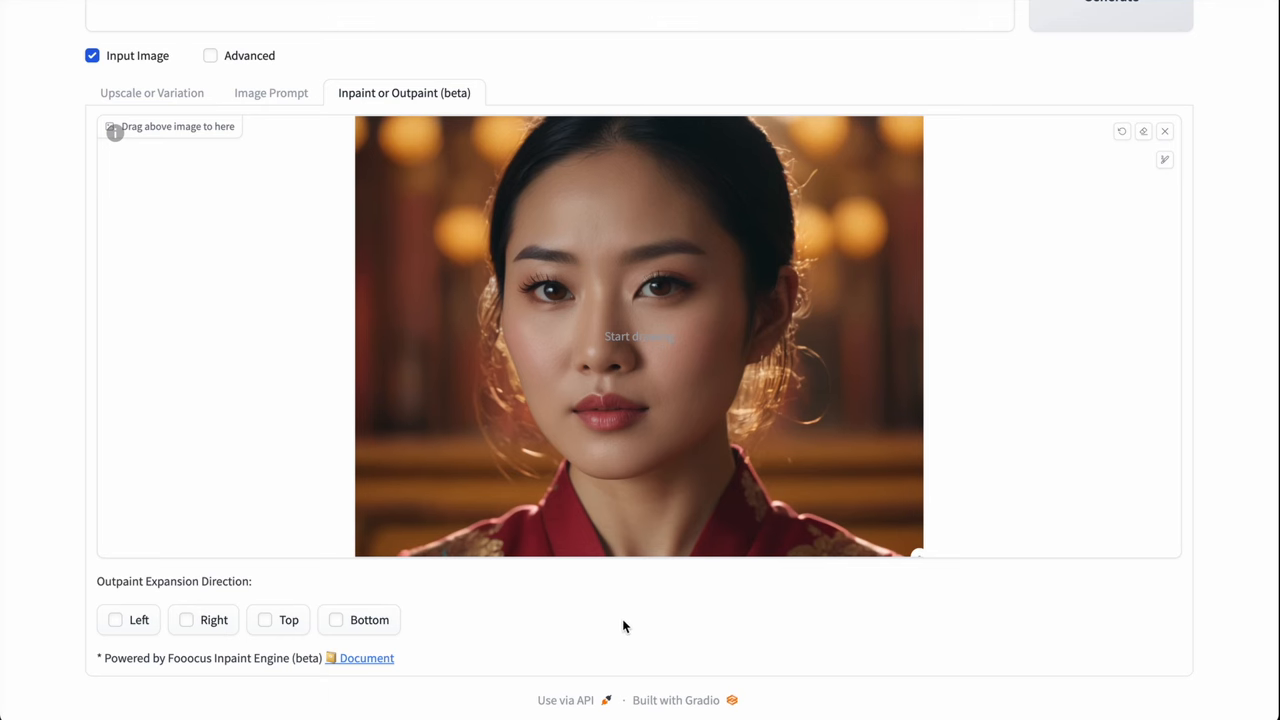
{"action": "mouse_move", "coordinate": [549, 649]}
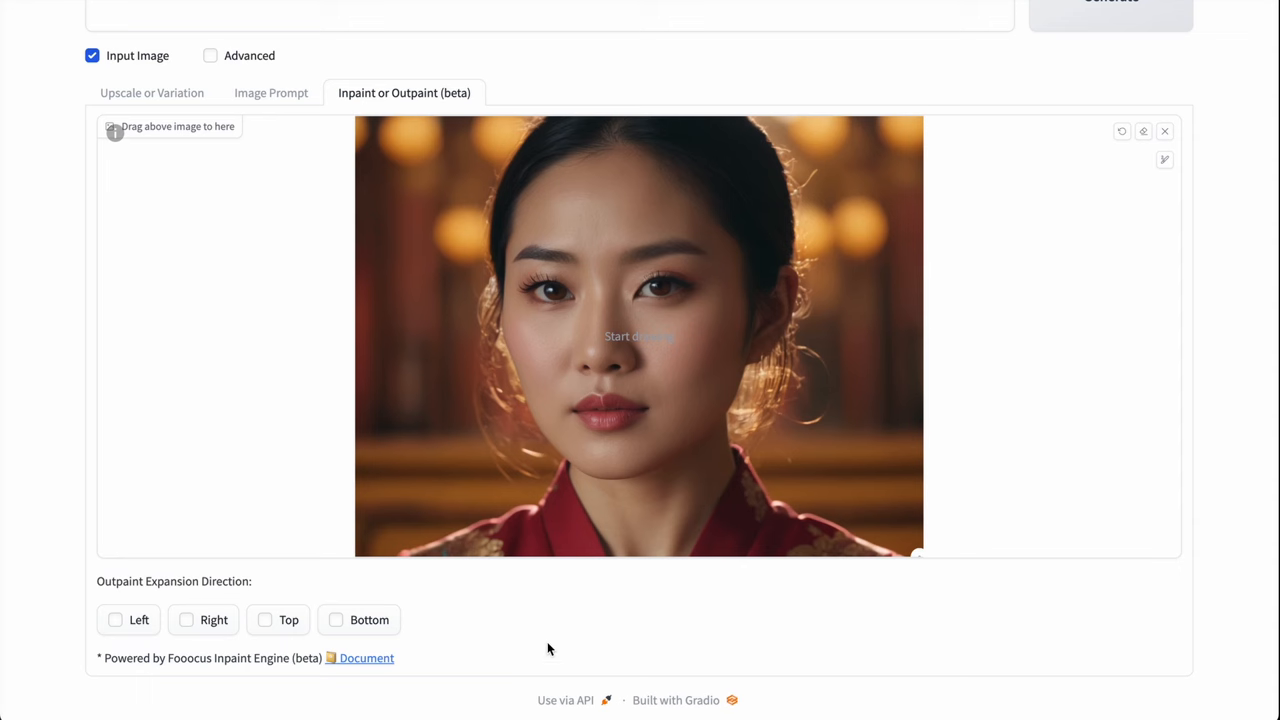
- Upload the portrait of the woman in the red robe into the inpaint canvas
{"action": "left_click", "coordinate": [336, 620]}
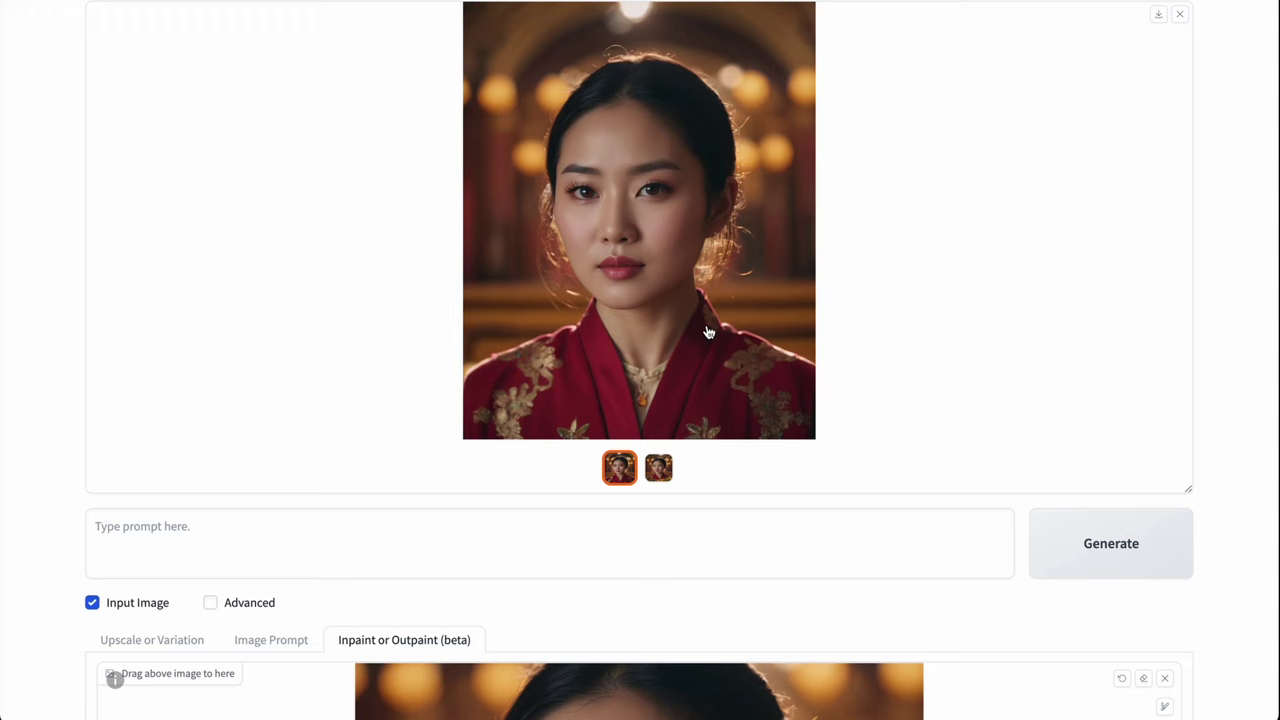
- Flip through the generated portraits full screen, then choose Top and Bottom outpaint directions
{"action": "left_click", "coordinate": [707, 332]}
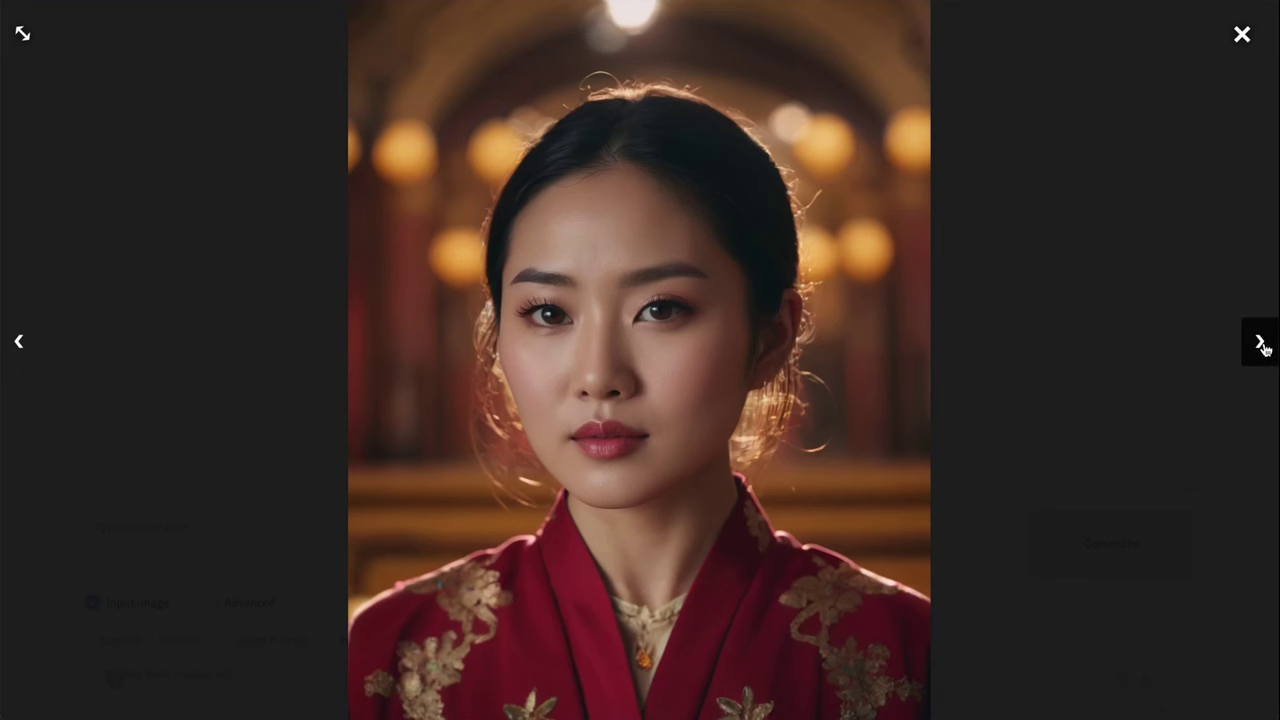
{"action": "left_click", "coordinate": [1259, 341]}
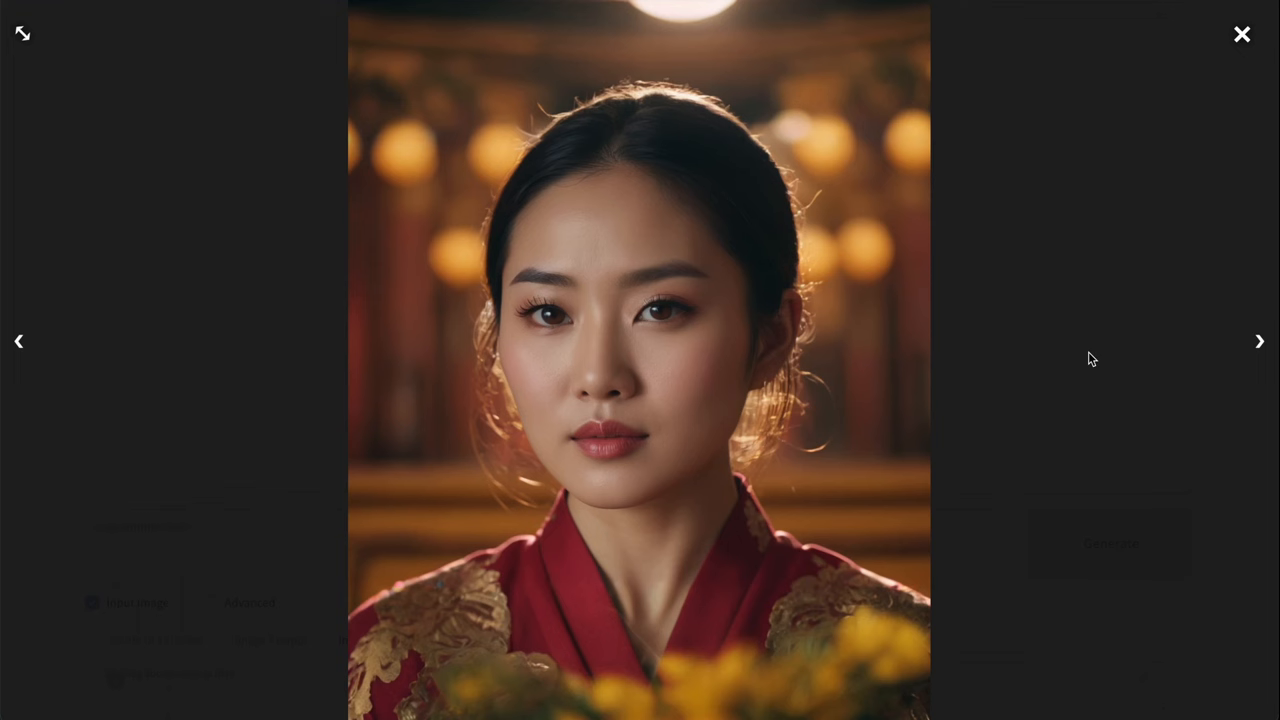
{"action": "left_click", "coordinate": [1259, 341]}
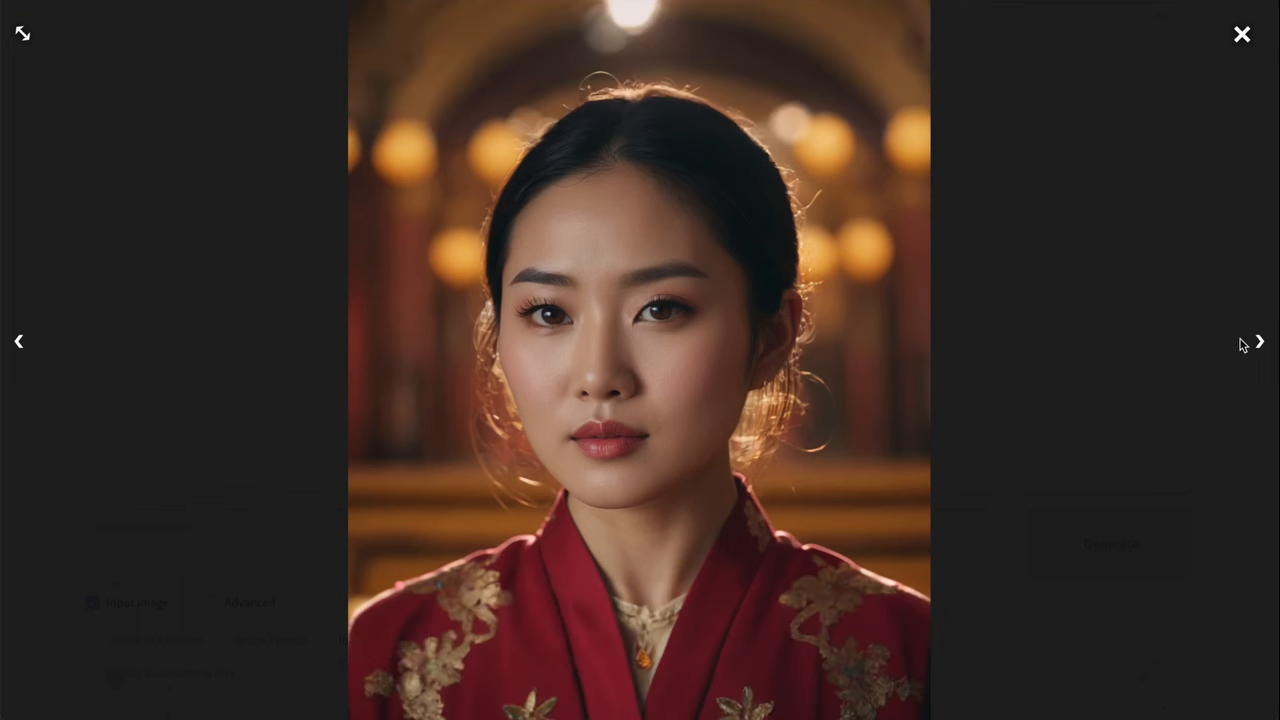
{"action": "left_click", "coordinate": [1259, 341]}
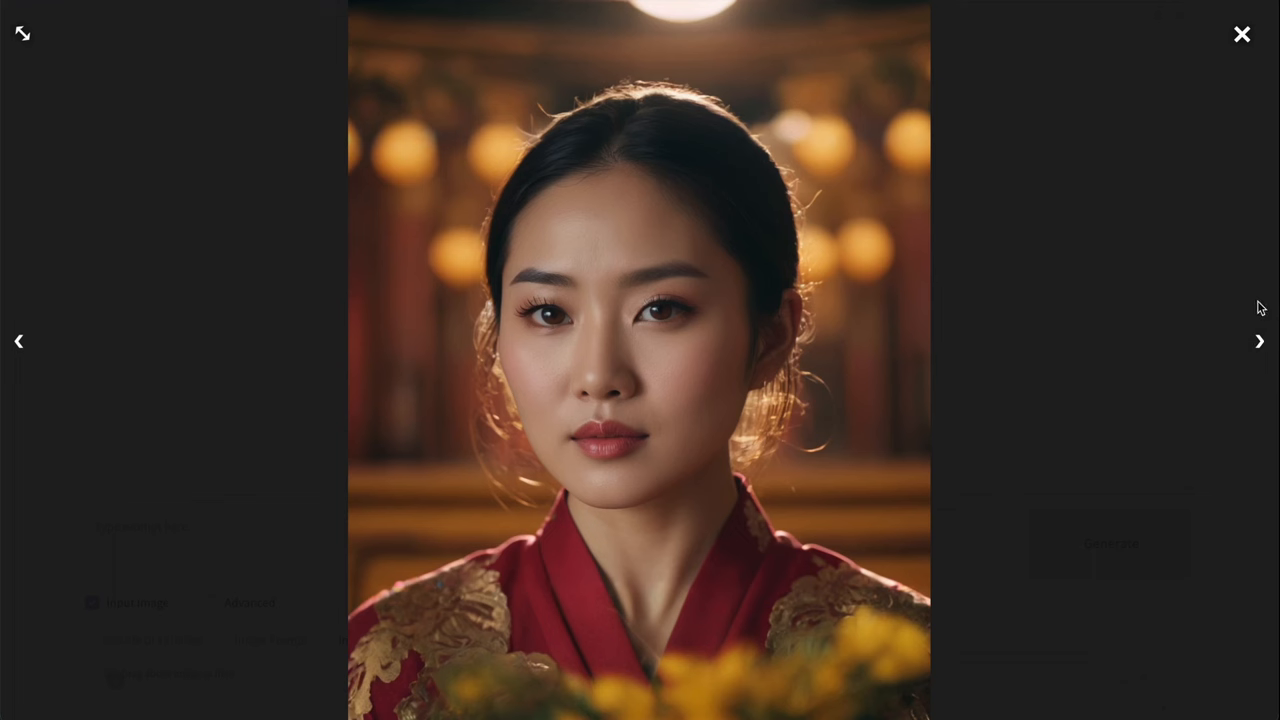
{"action": "mouse_move", "coordinate": [1185, 340]}
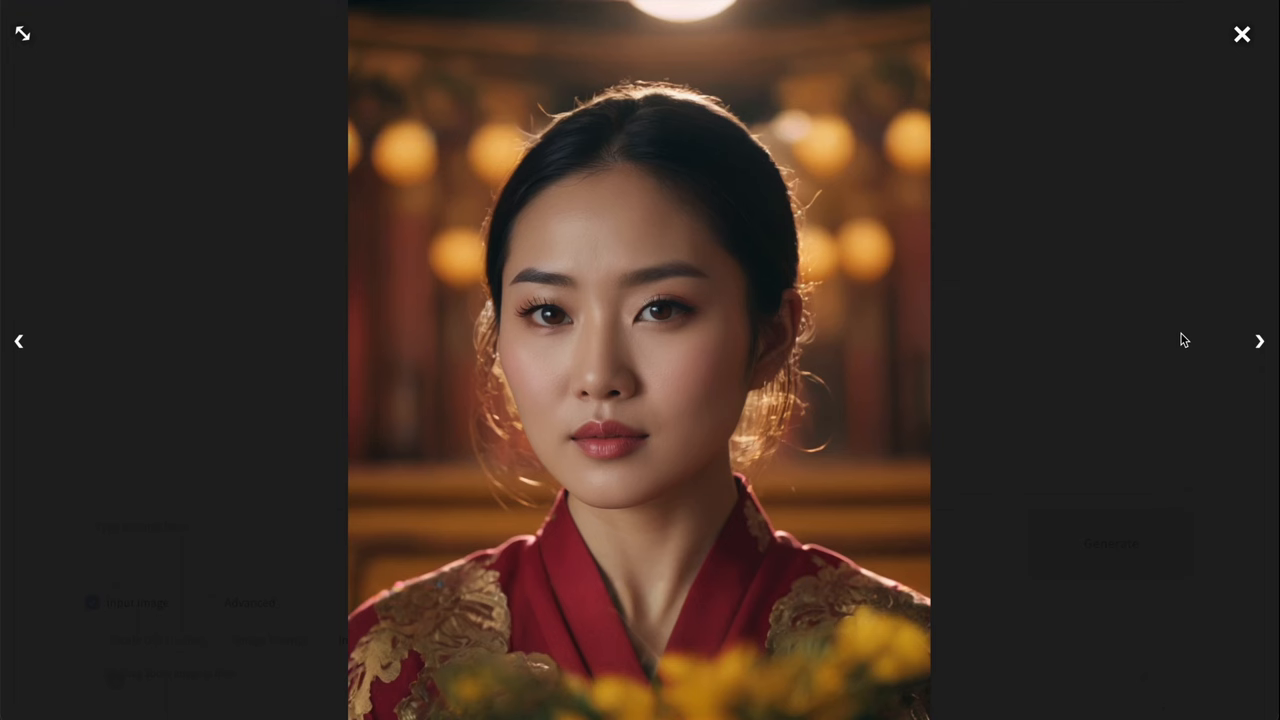
{"action": "left_click", "coordinate": [1242, 34]}
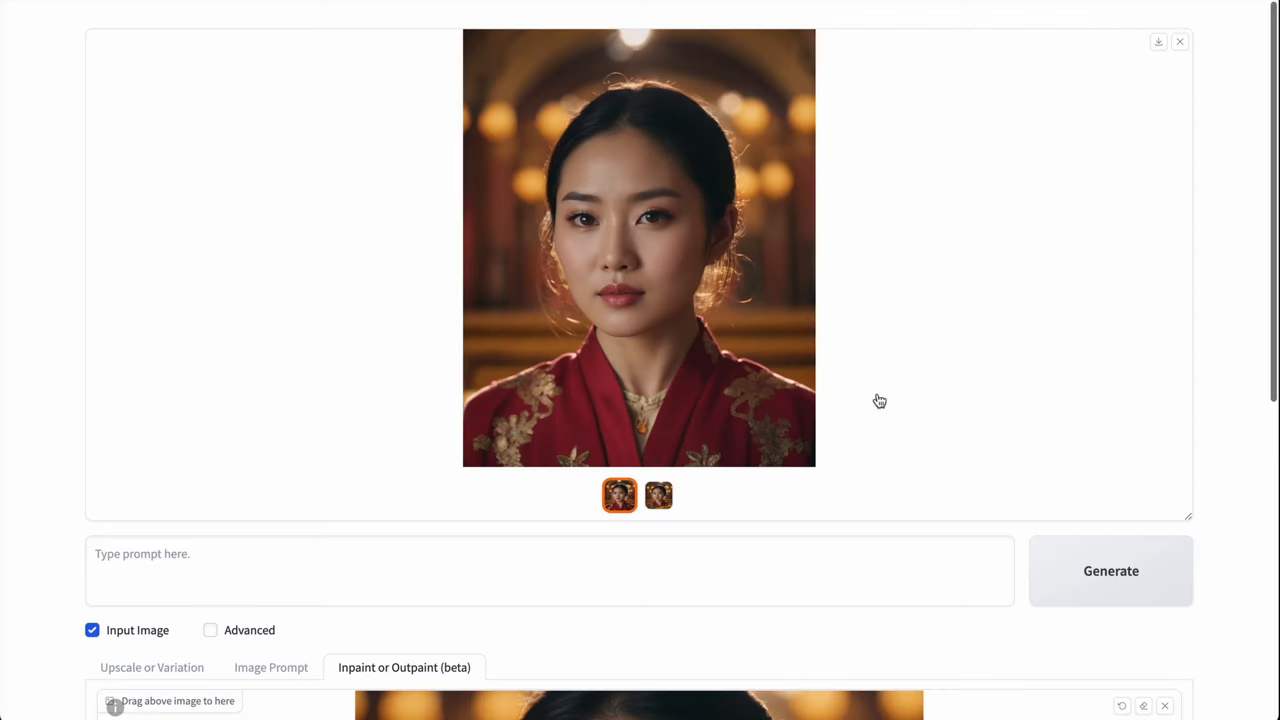
{"action": "left_click", "coordinate": [638, 248]}
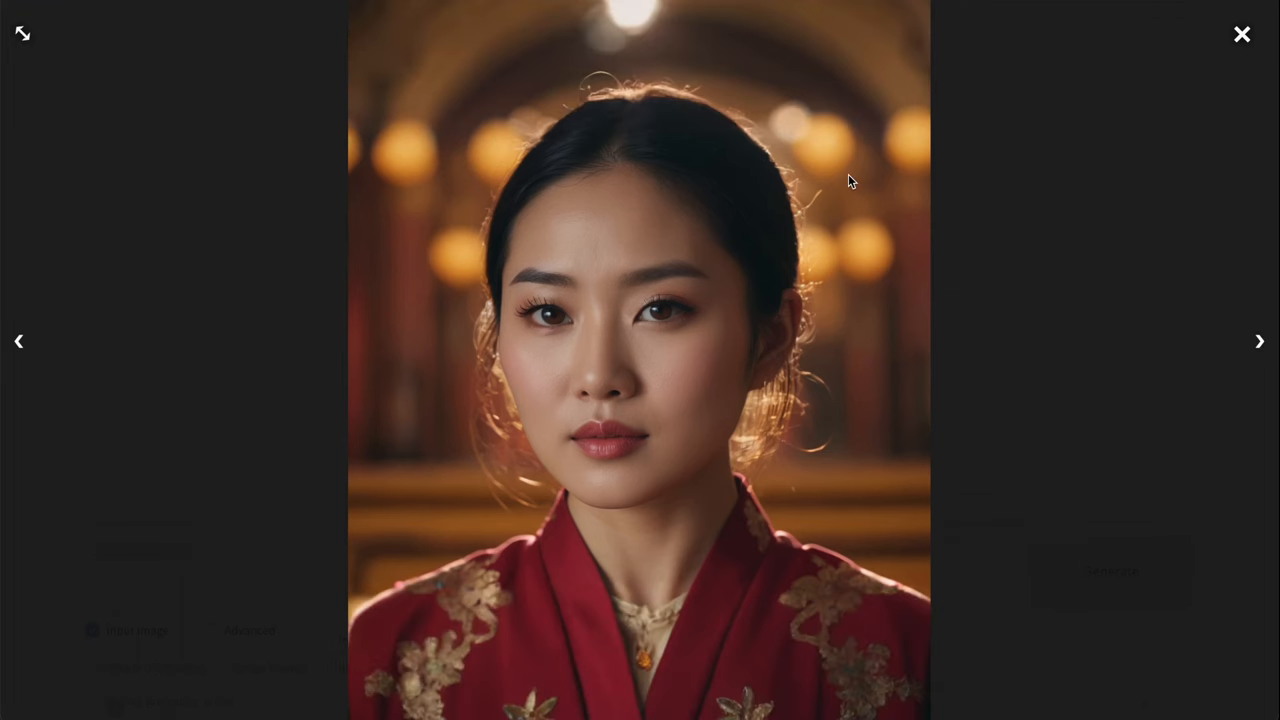
{"action": "right_click", "coordinate": [848, 180]}
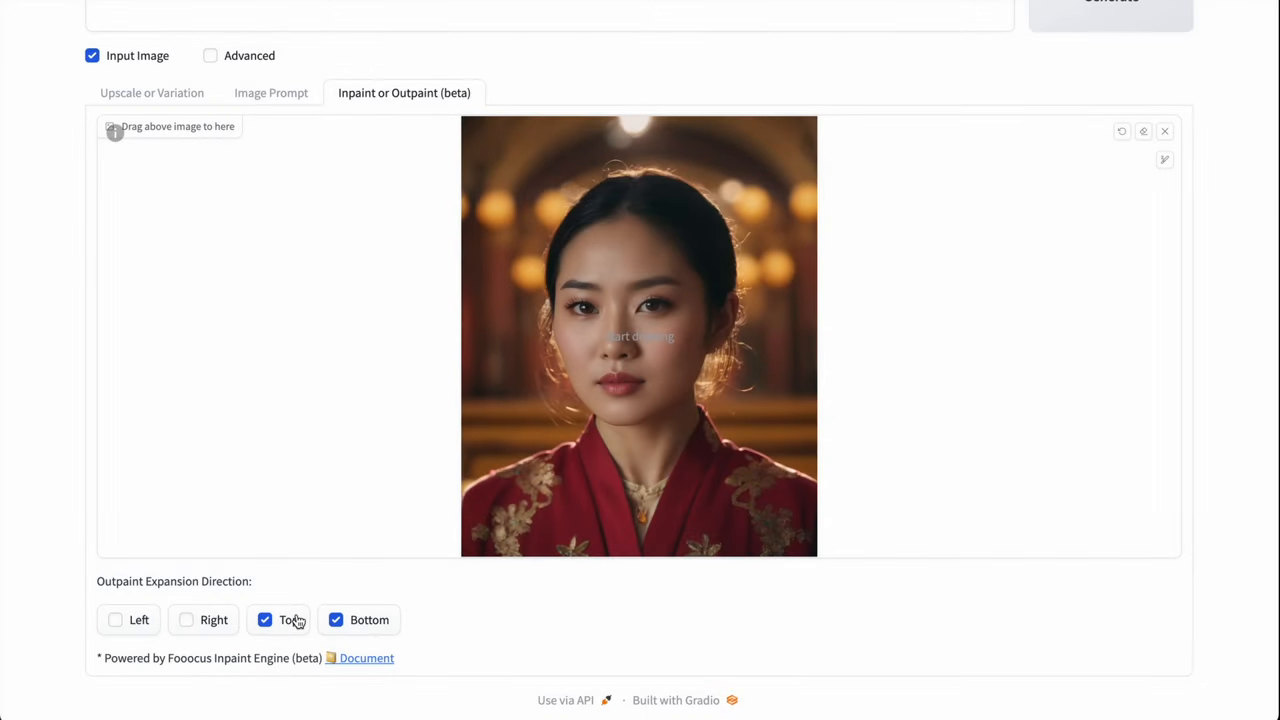
- Generate the taller portrait extended above and below and close its preview
{"action": "left_click", "coordinate": [638, 336]}
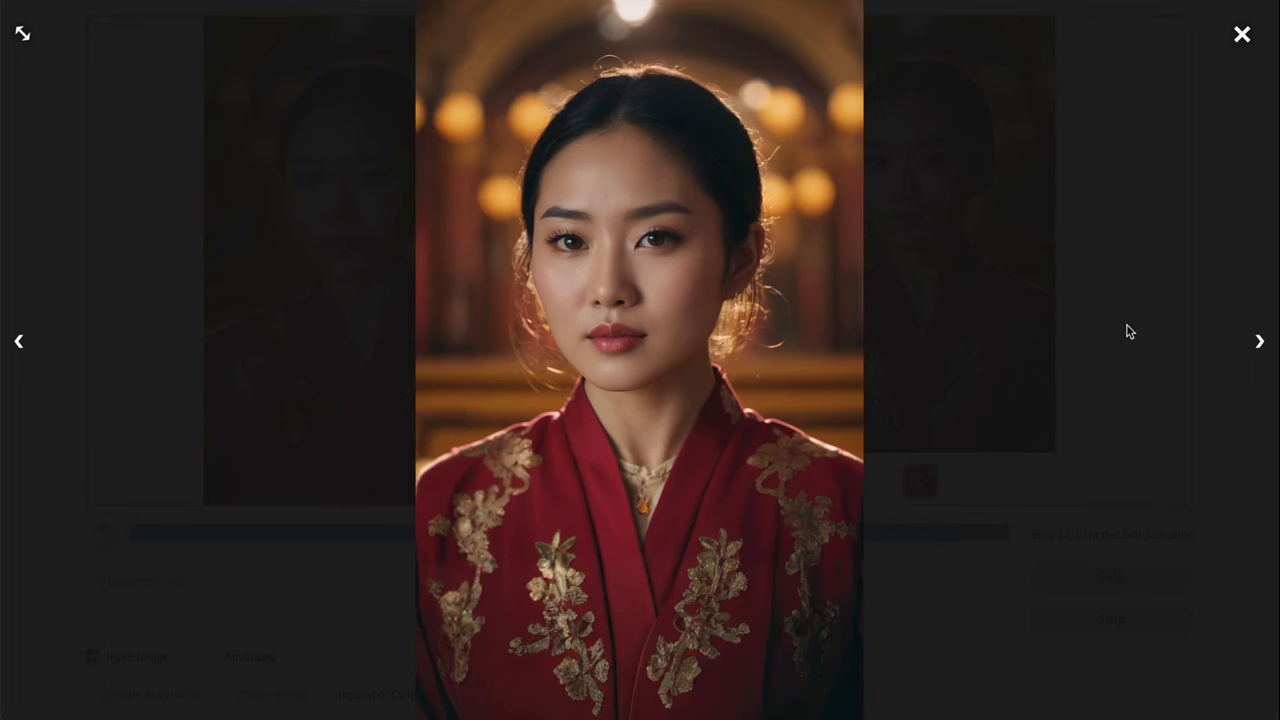
{"action": "left_click", "coordinate": [1242, 33]}
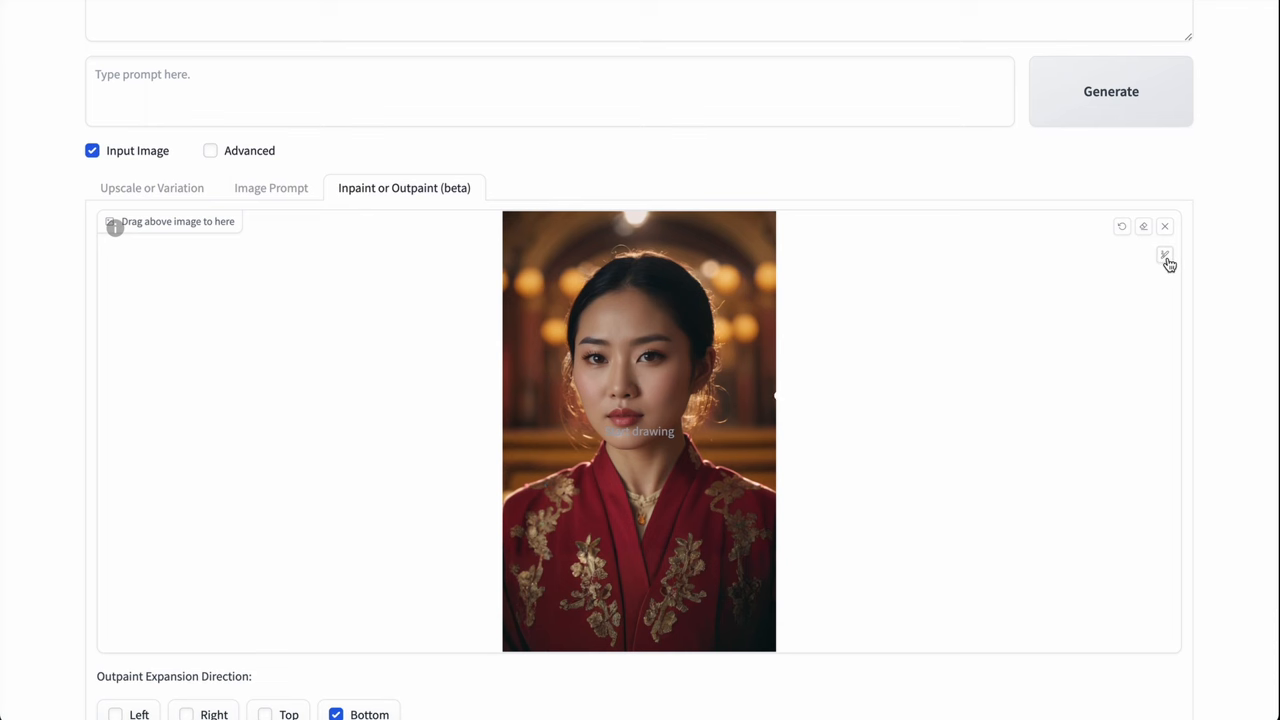
- Enlarge the mask brush and paint a white mask over the woman's hair
{"action": "left_click", "coordinate": [1165, 254]}
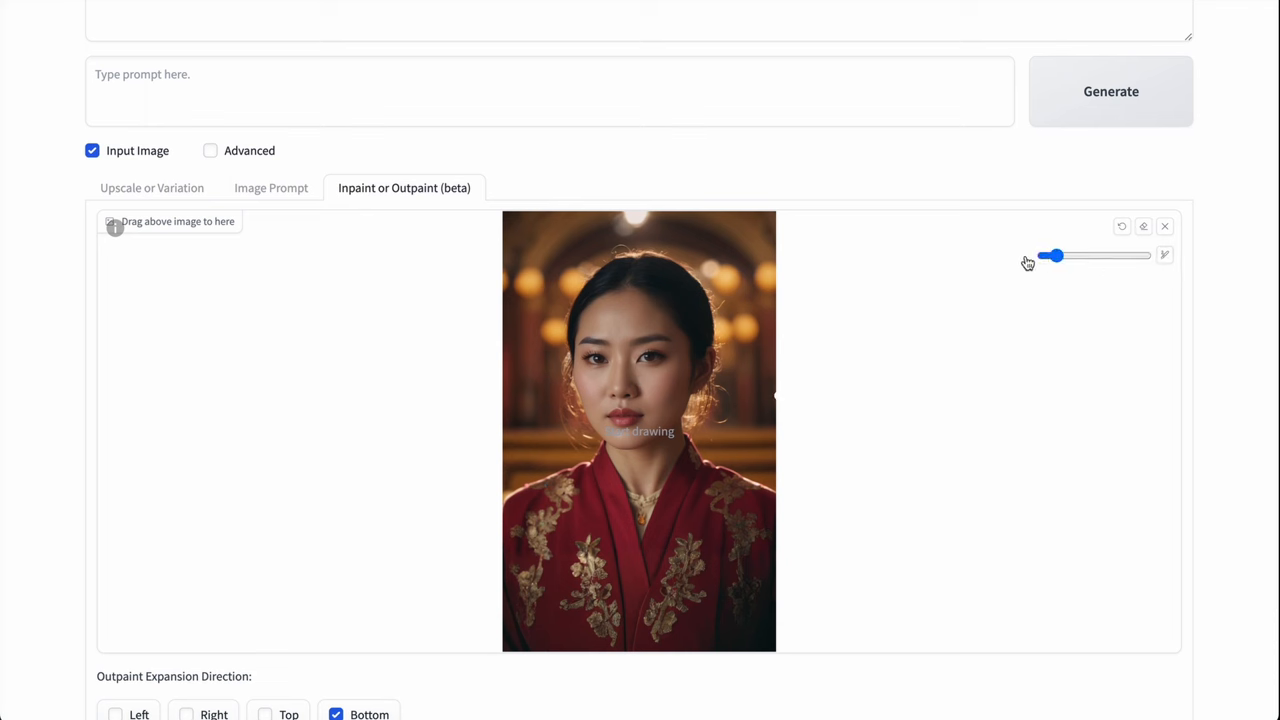
{"action": "left_click_drag", "start_coordinate": [1051, 255], "coordinate": [1110, 255]}
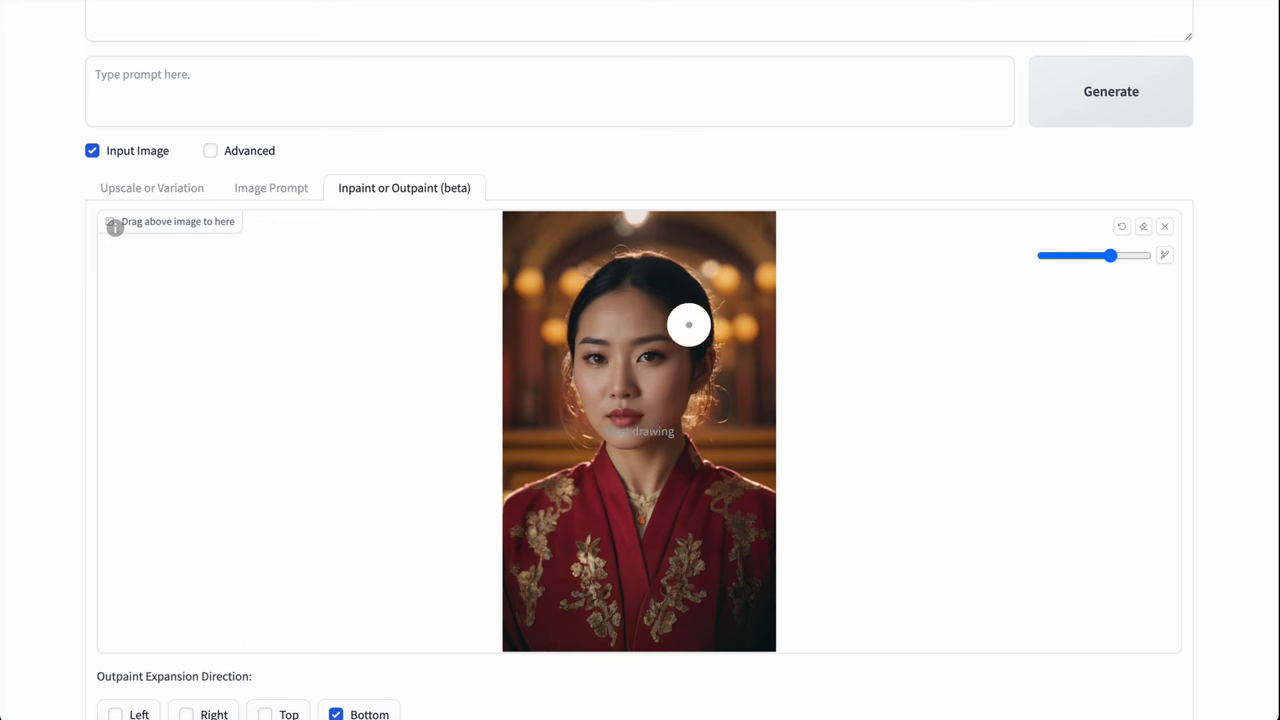
{"action": "mouse_move", "coordinate": [787, 459]}
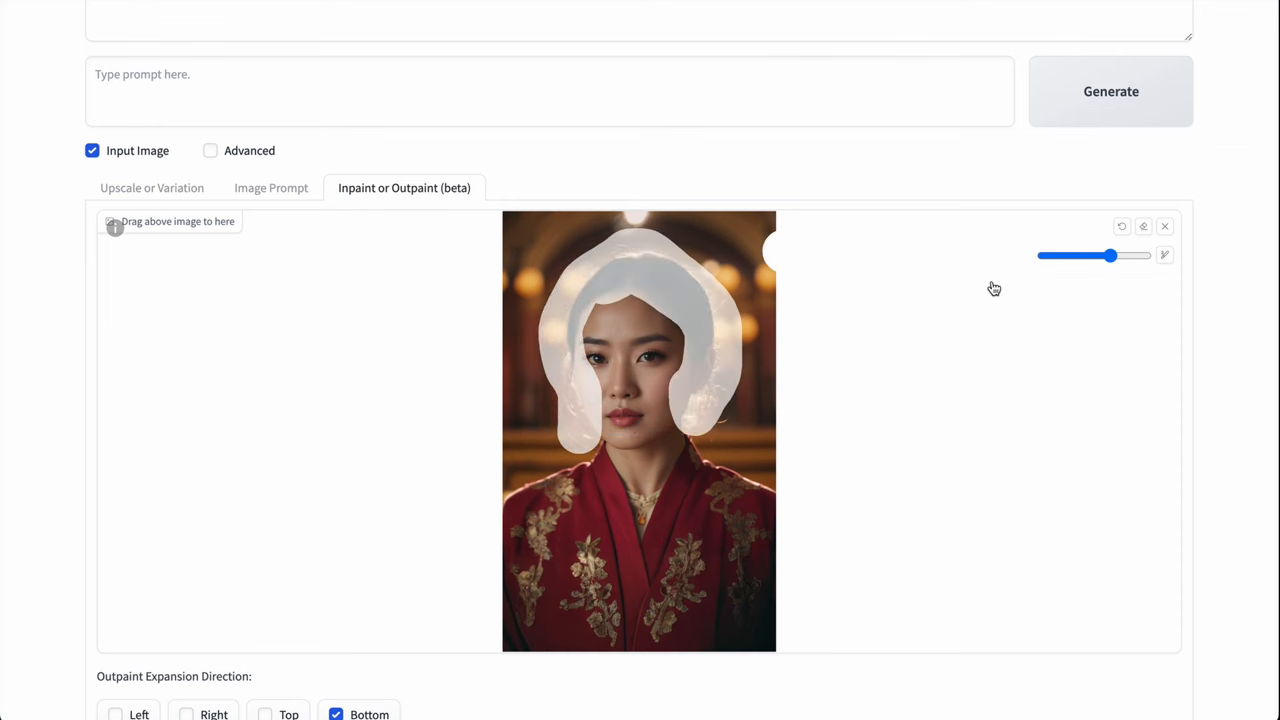
{"action": "left_click_drag", "start_coordinate": [1108, 255], "coordinate": [1076, 256]}
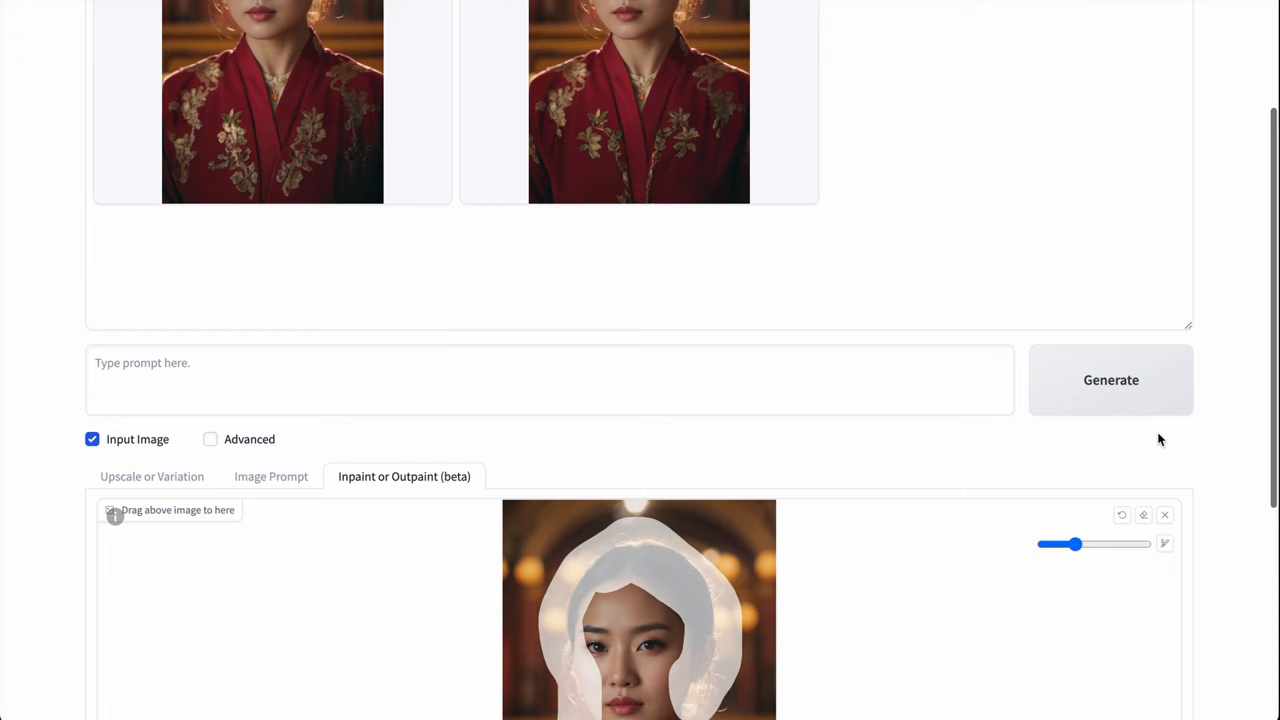
- Generate portraits with the hair repainted into a bun and view them full screen
{"action": "left_click", "coordinate": [1111, 380]}
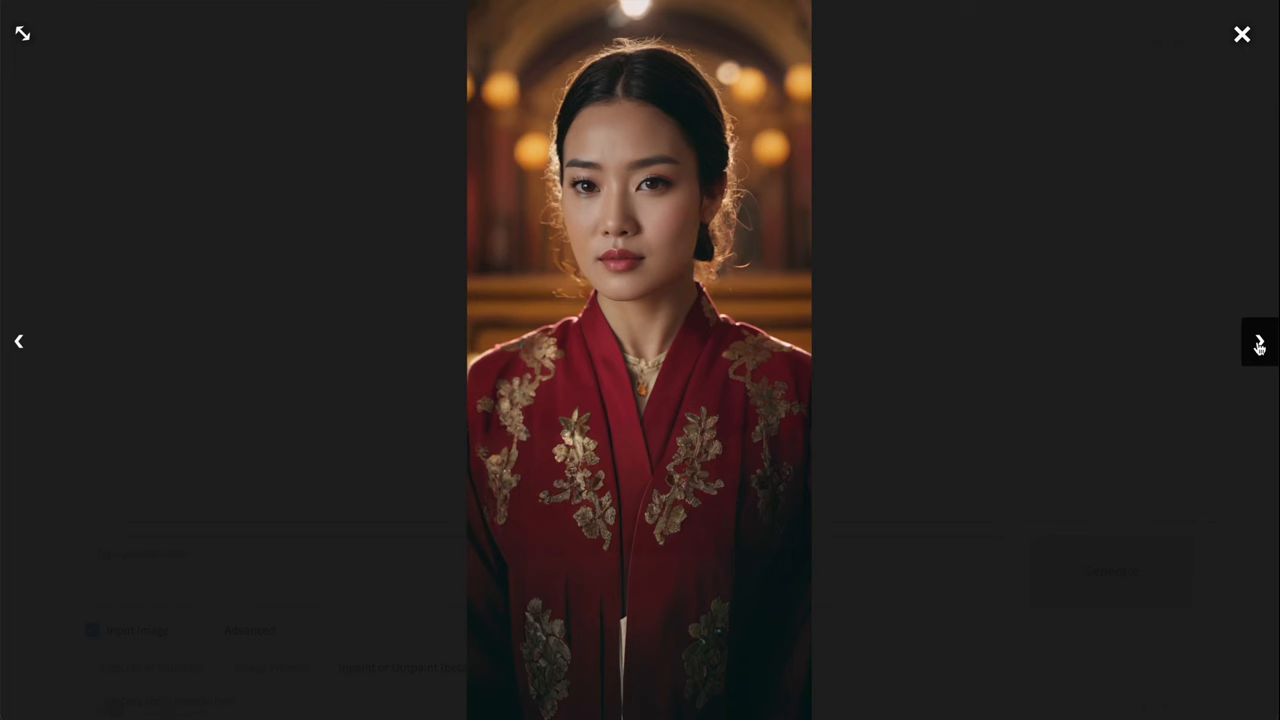
{"action": "left_click", "coordinate": [1242, 33]}
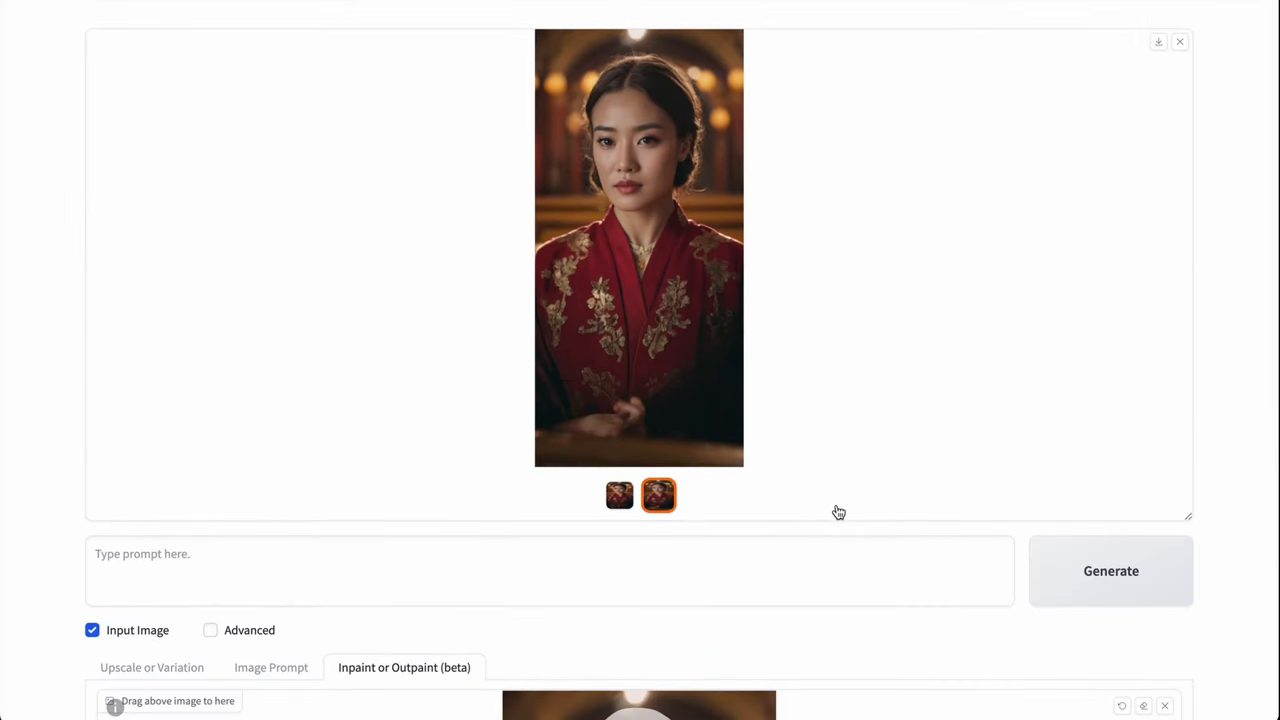
{"action": "mouse_move", "coordinate": [838, 512]}
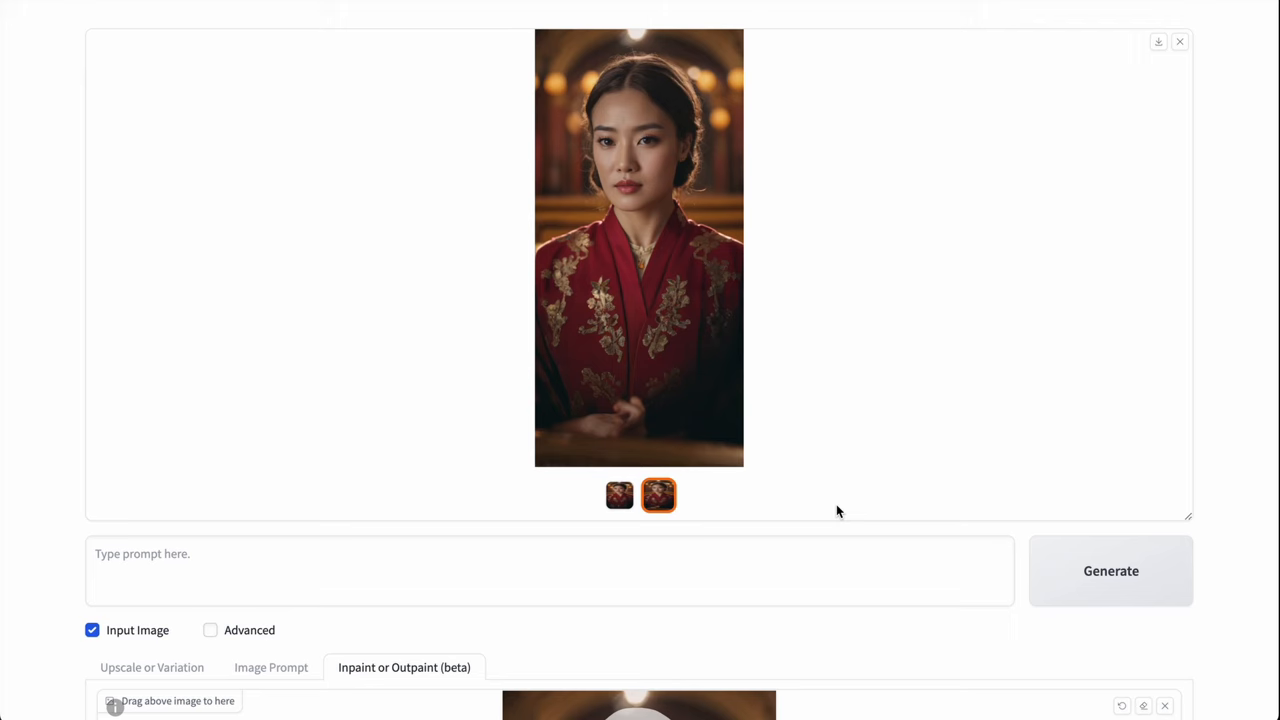
{"action": "left_click", "coordinate": [619, 495]}
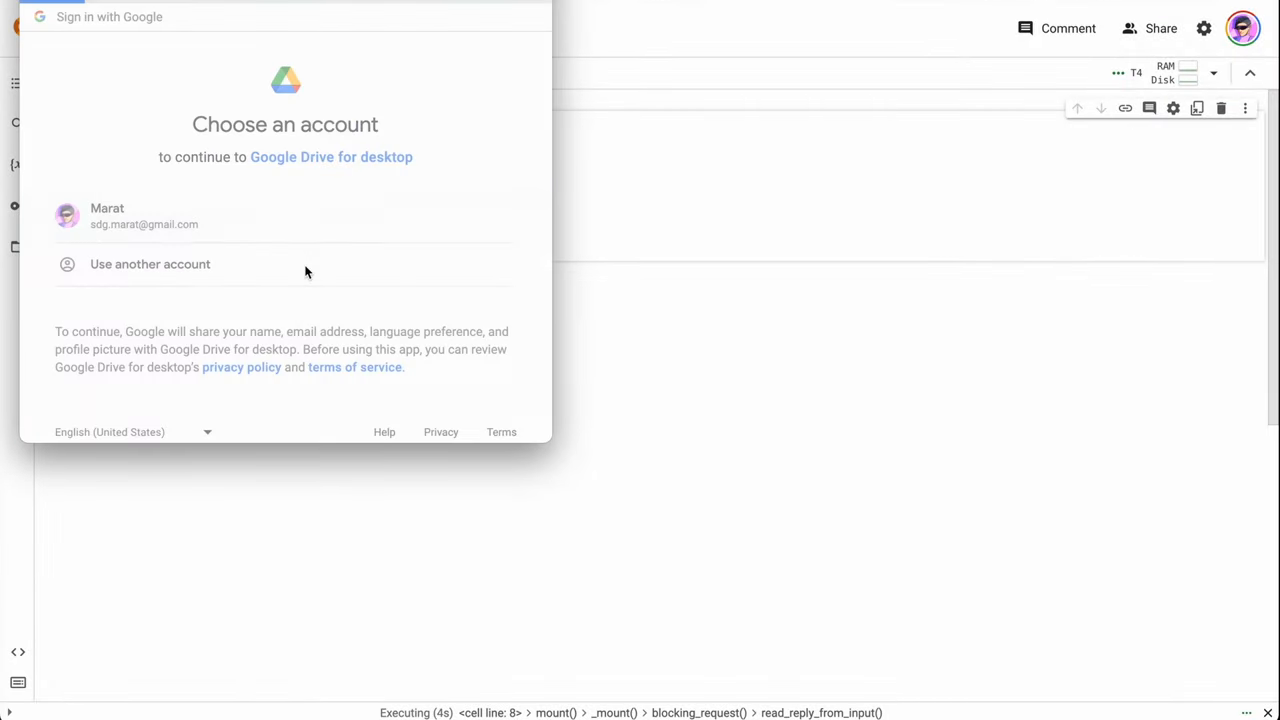
- Choose the Google account and allow the Fooocus notebook to access Google Drive
{"action": "left_click", "coordinate": [107, 215]}
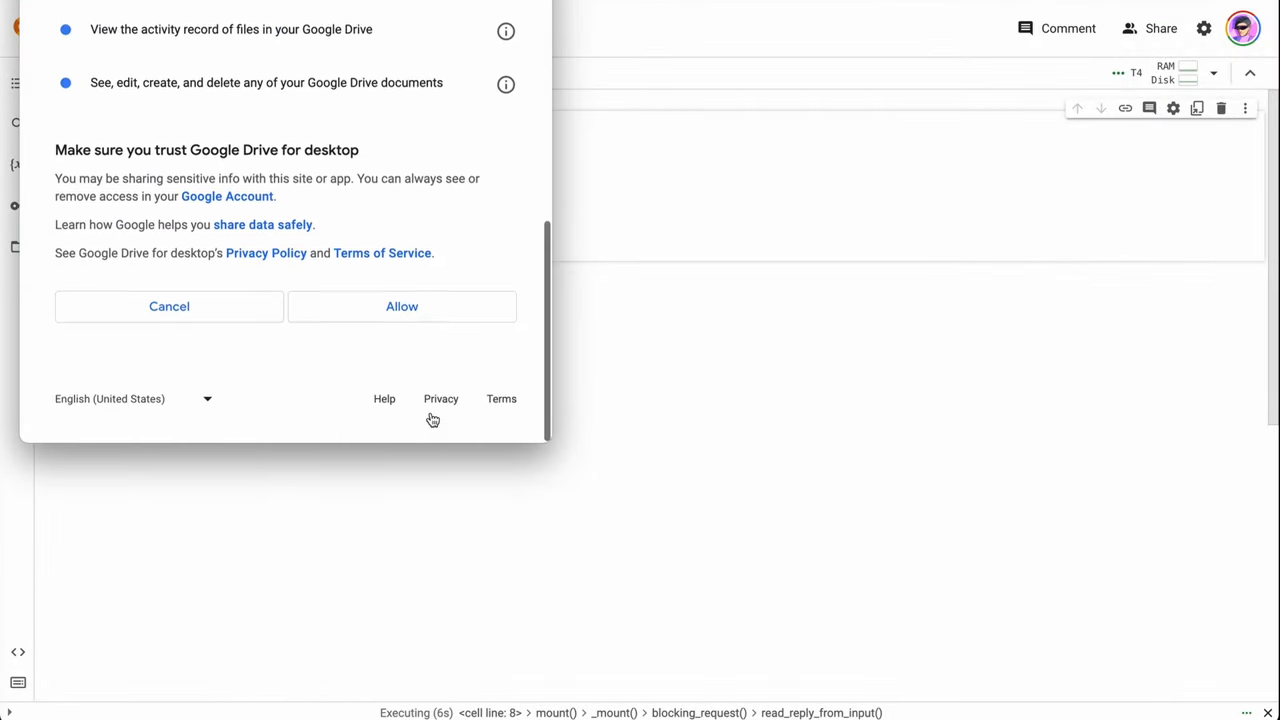
{"action": "left_click", "coordinate": [401, 306]}
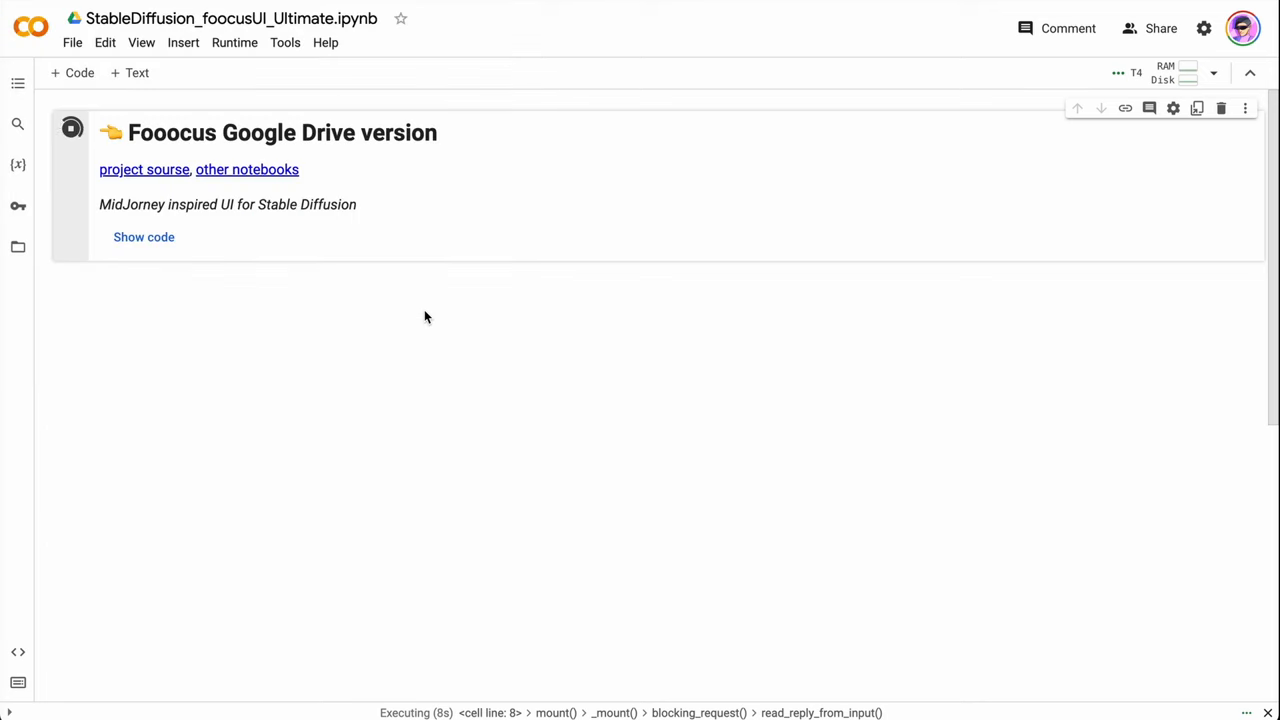